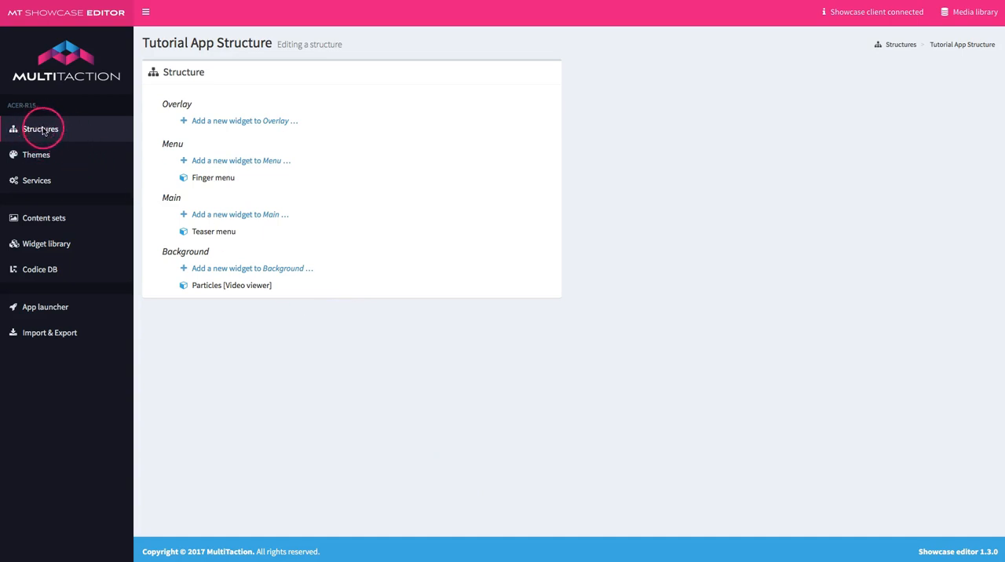
pyautogui.moveTo(239, 112)
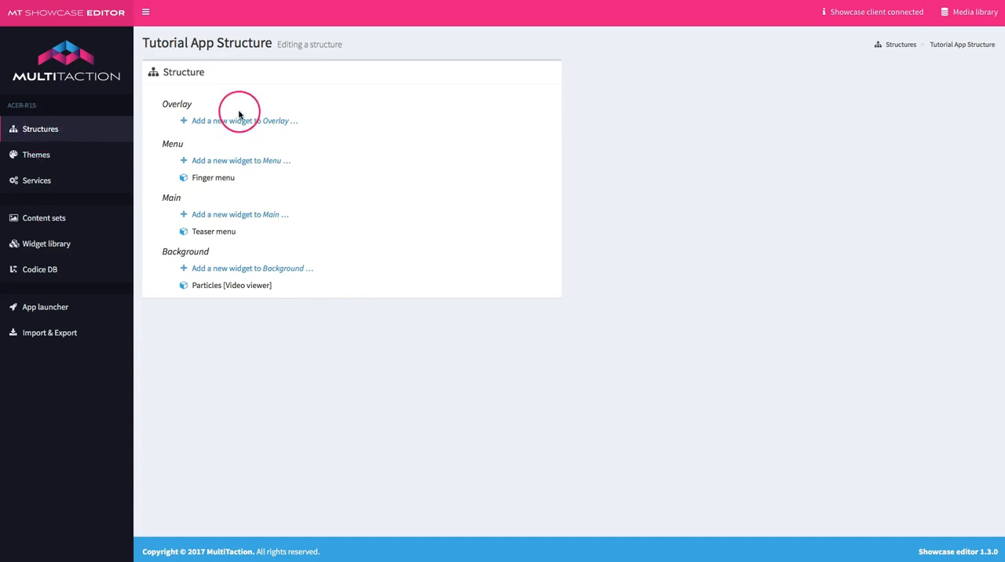
pyautogui.moveTo(234, 165)
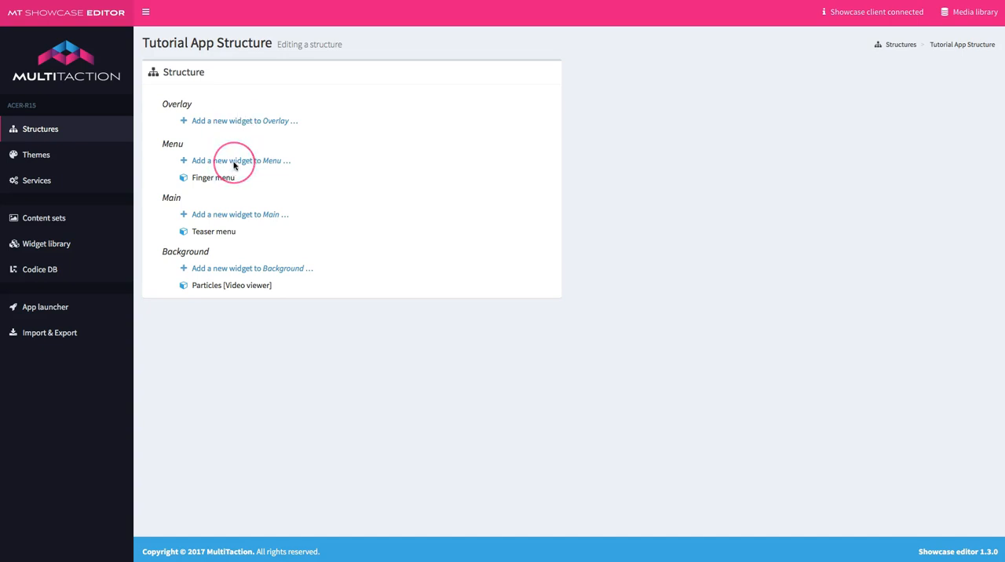
pyautogui.moveTo(233, 165)
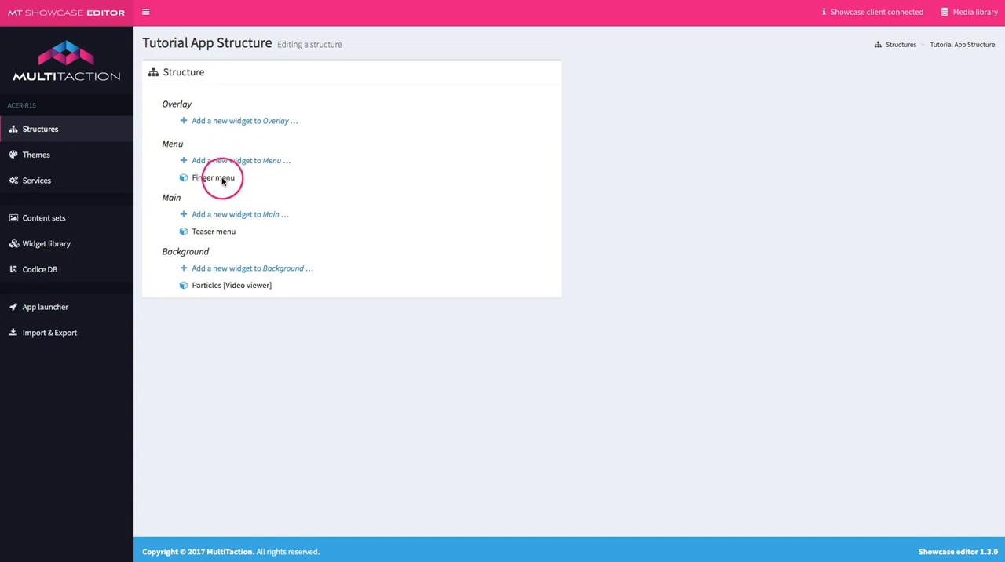
pyautogui.moveTo(221, 295)
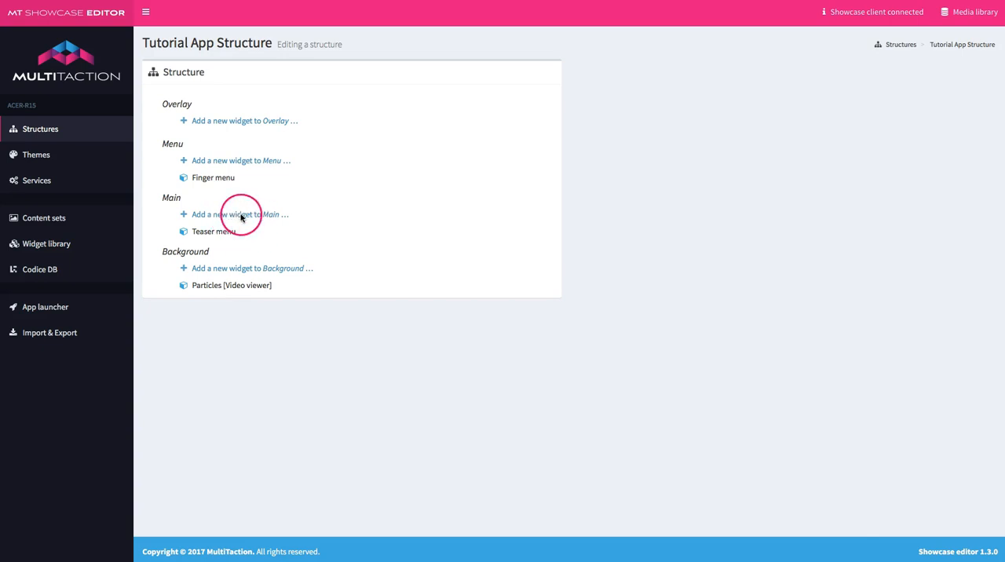
# - Add a Content hotspot widget to the Main layer from the available widgets list
pyautogui.click(232, 215)
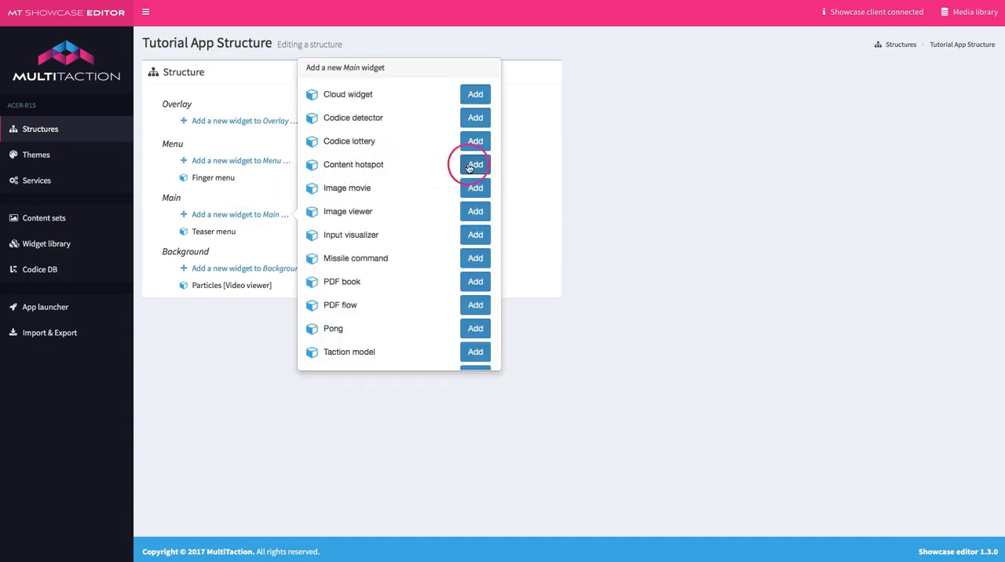
pyautogui.click(475, 164)
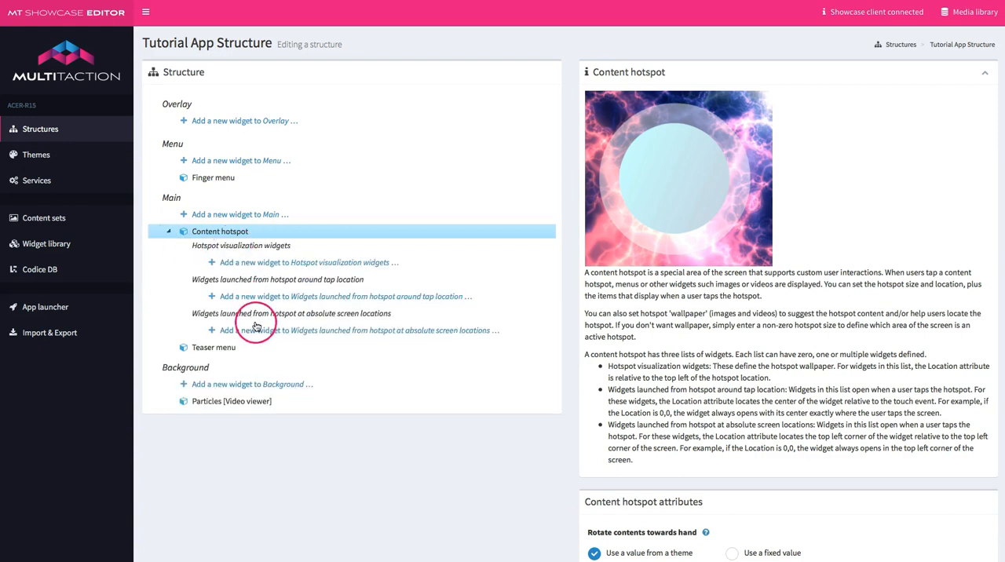
pyautogui.moveTo(252, 245)
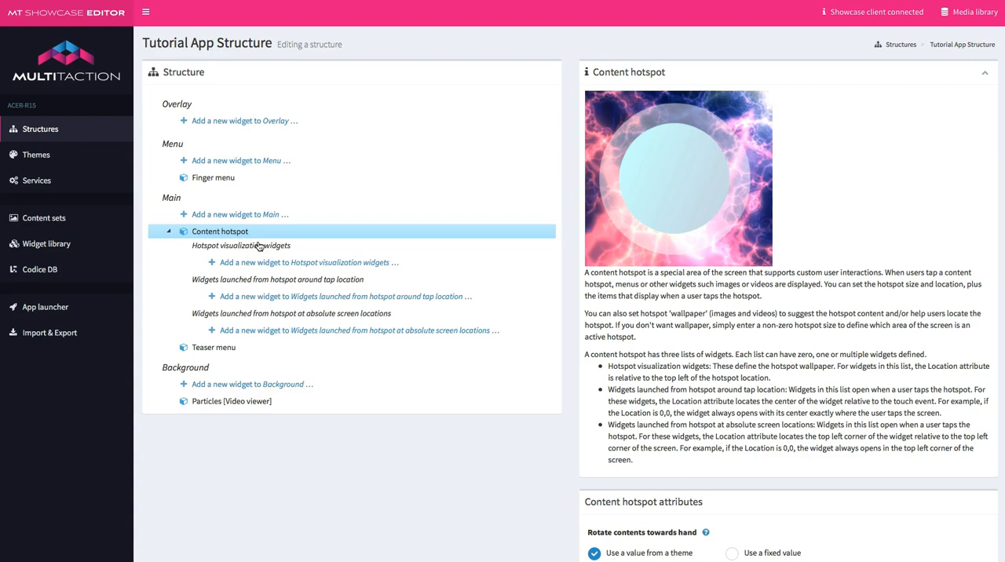
pyautogui.moveTo(253, 290)
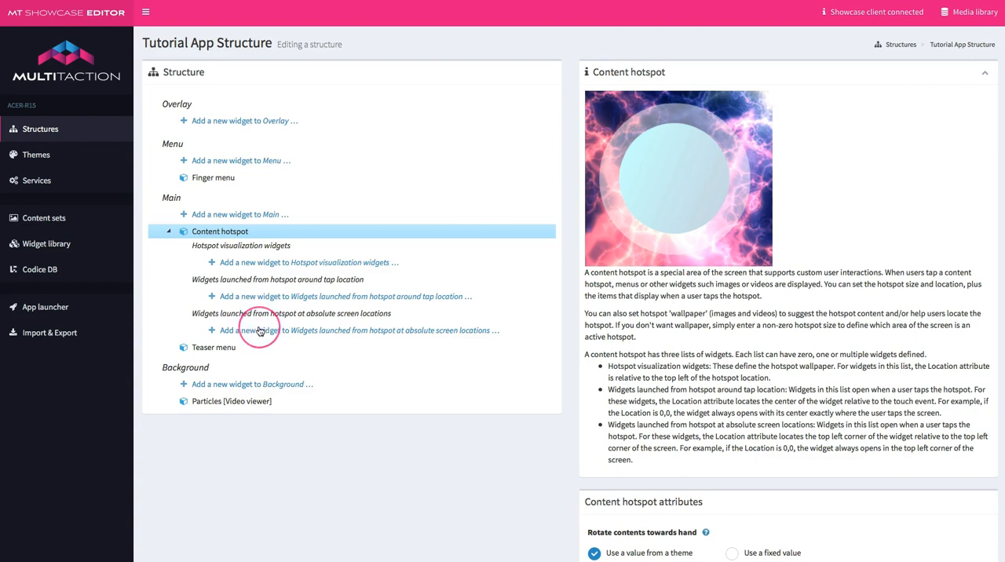
pyautogui.moveTo(259, 328)
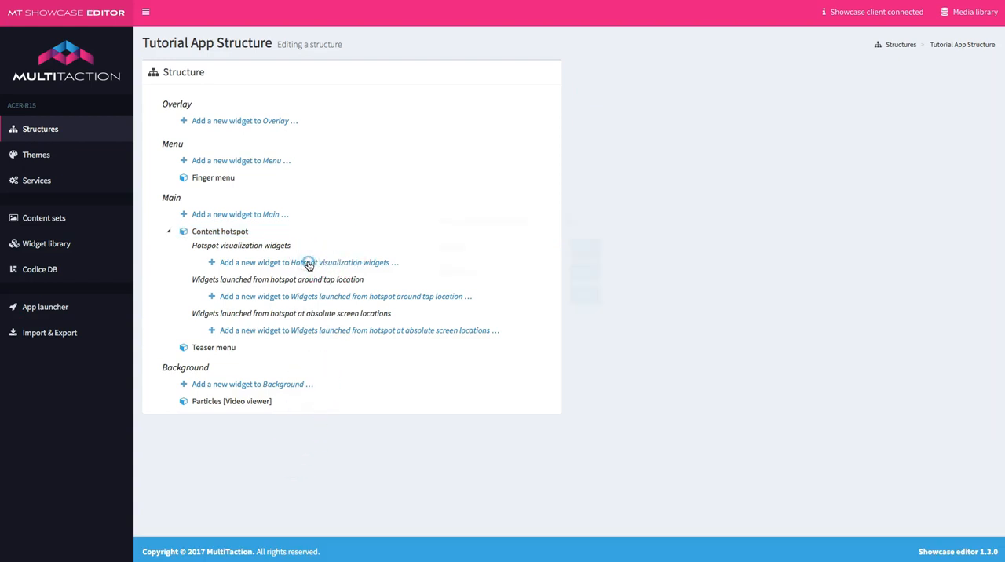
# - Add an Image viewer as the hotspot visualization with fixed location 50, 50
pyautogui.click(307, 263)
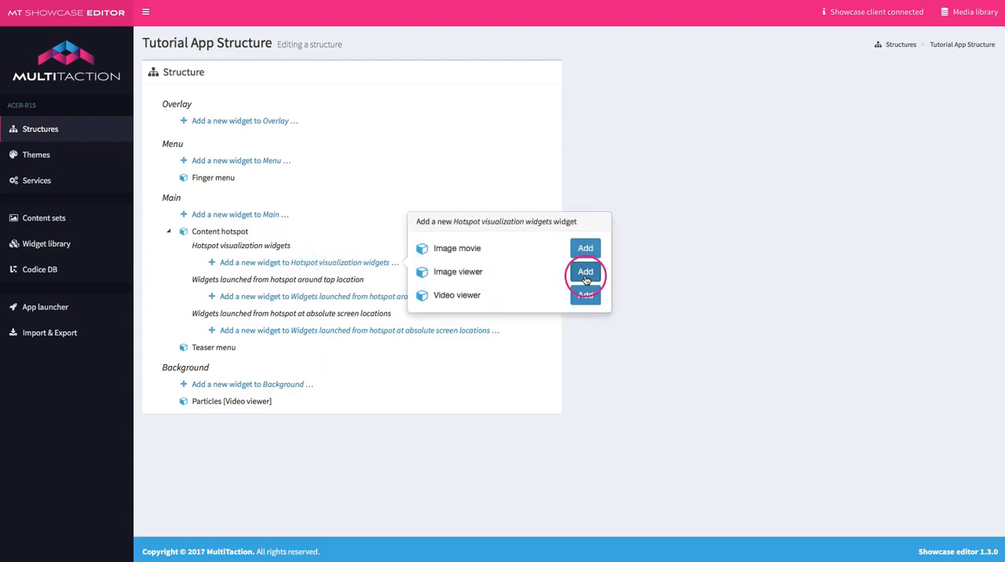
pyautogui.click(585, 272)
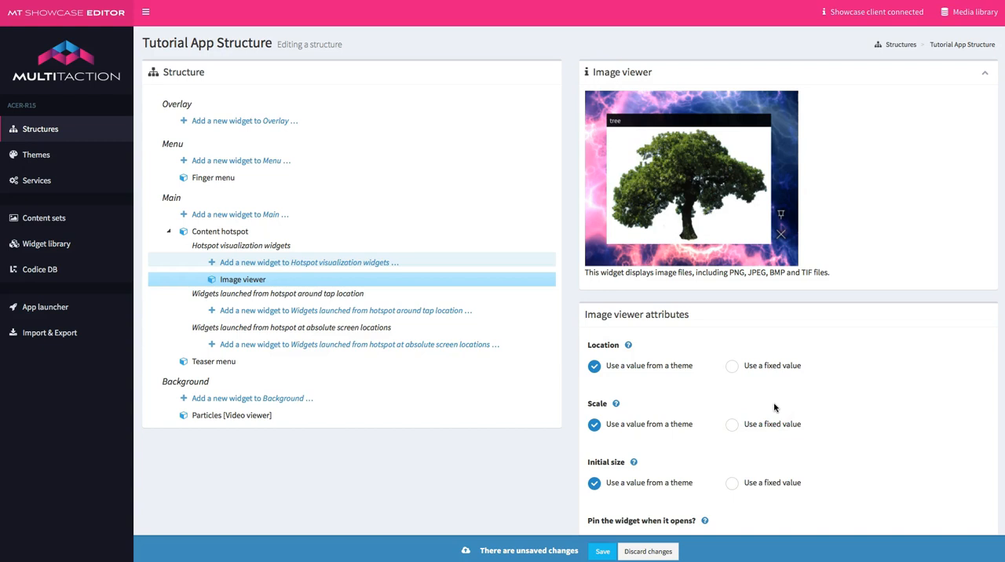
pyautogui.moveTo(775, 407)
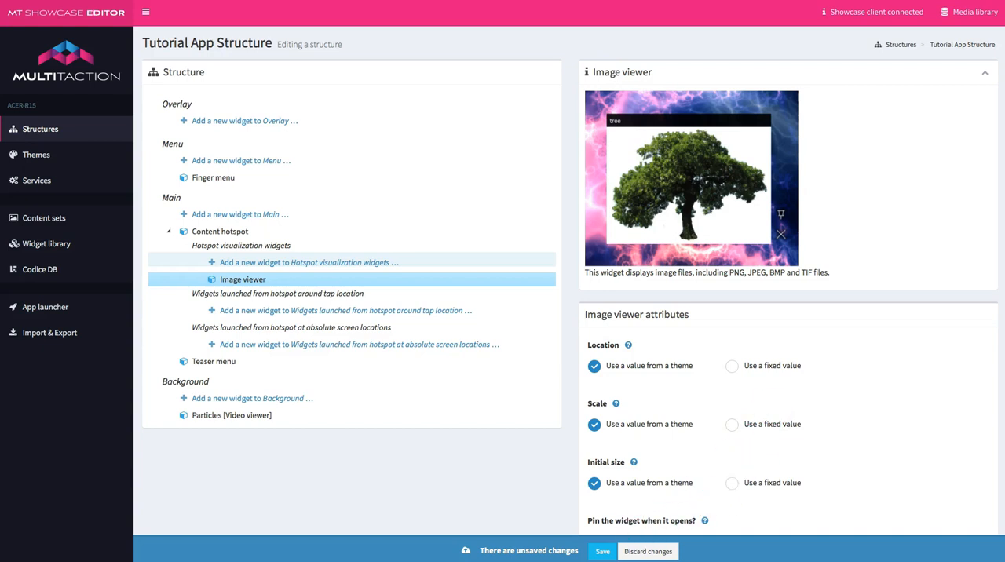
pyautogui.scroll(-3)
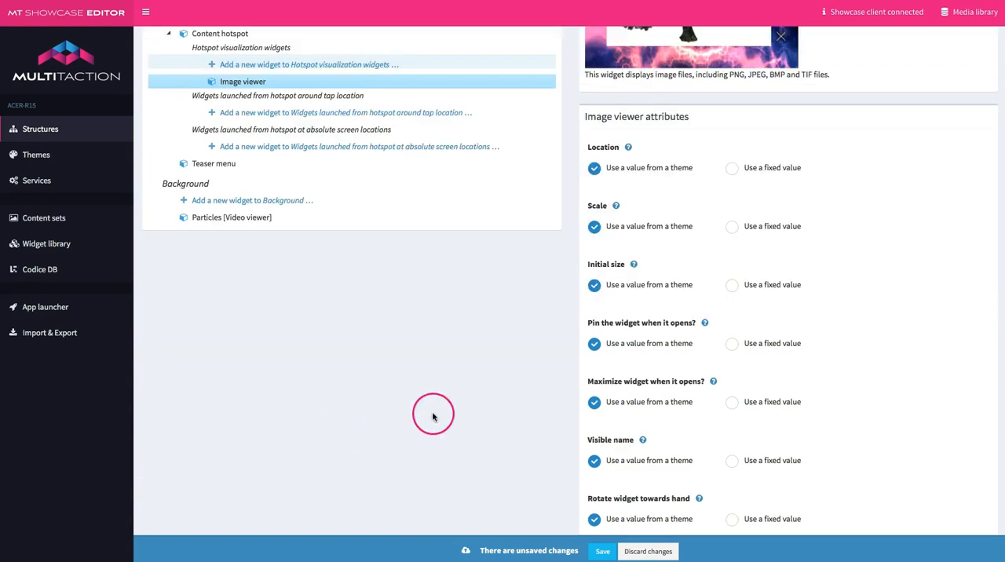
pyautogui.moveTo(756, 181)
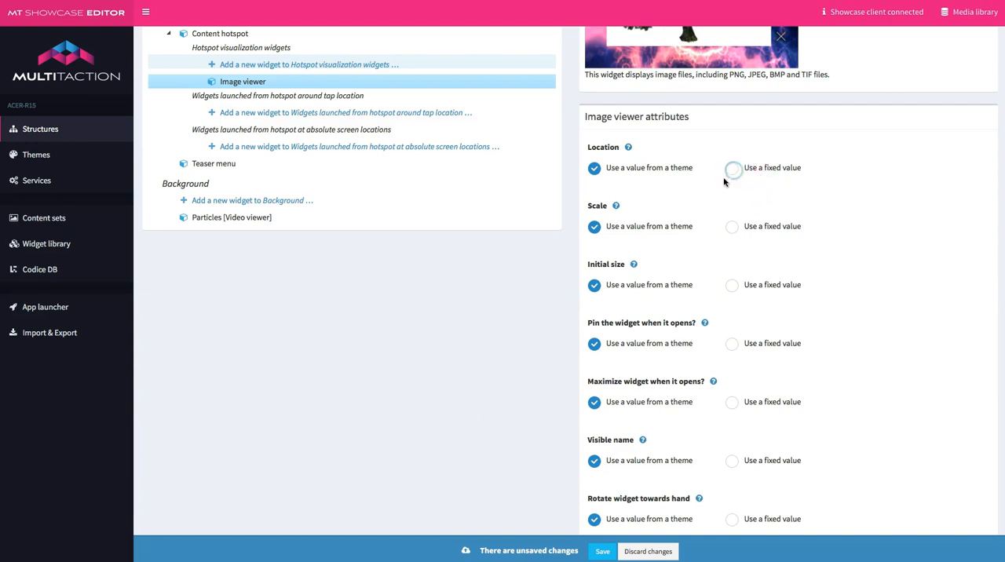
pyautogui.click(731, 168)
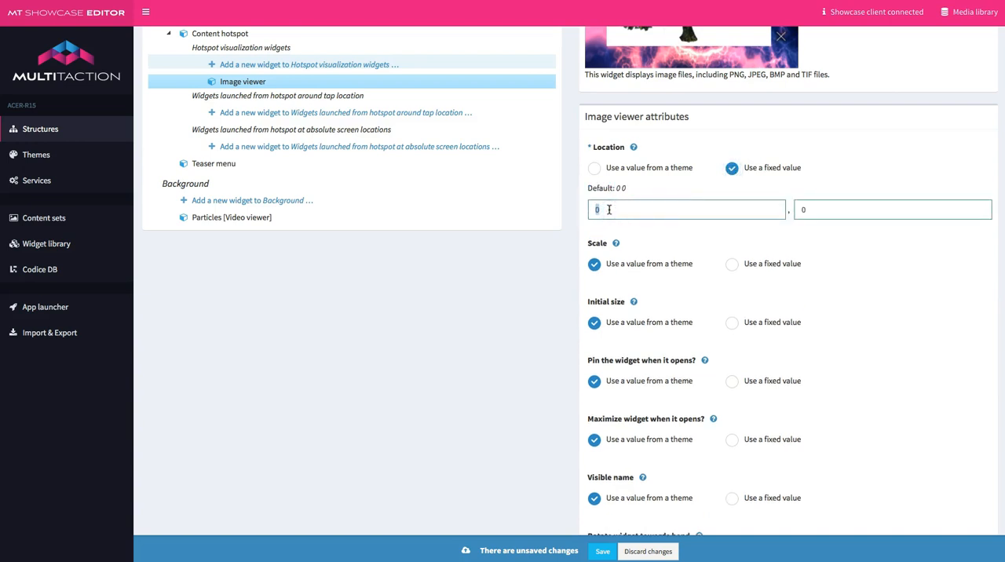
pyautogui.write('50')
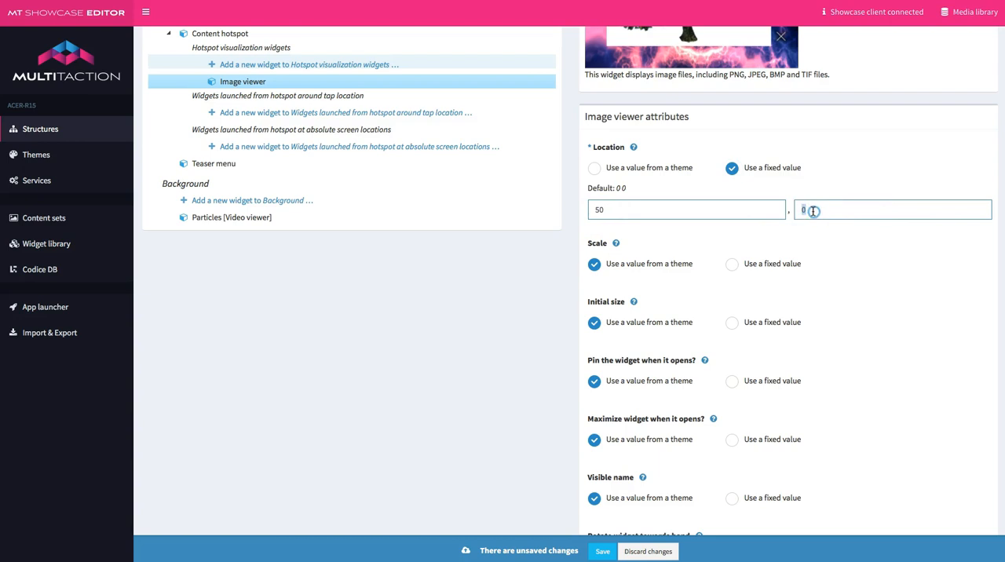
pyautogui.write('5')
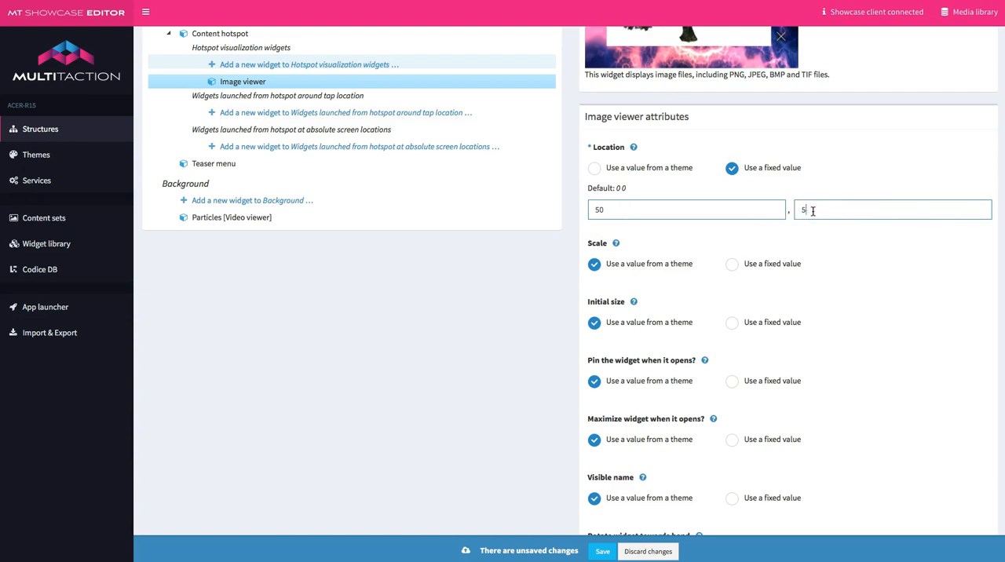
pyautogui.click(603, 551)
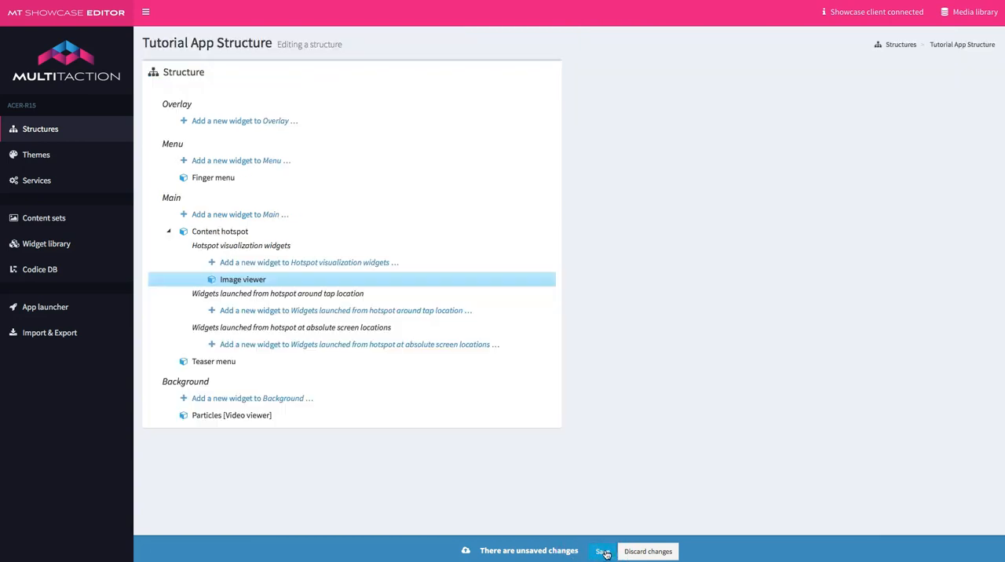
pyautogui.click(243, 280)
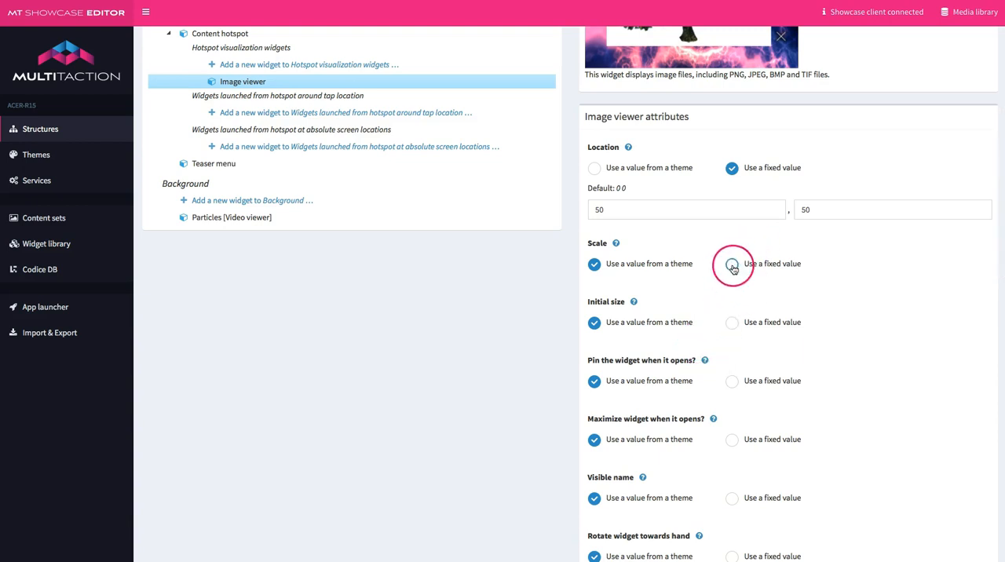
# - Give the Image viewer a fixed scale of 3
pyautogui.click(732, 263)
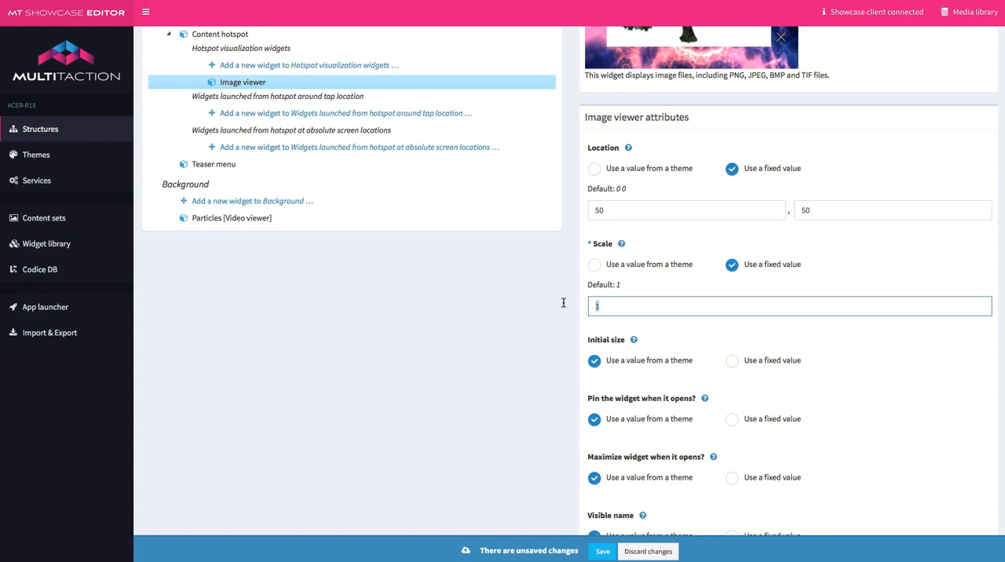
pyautogui.write('3')
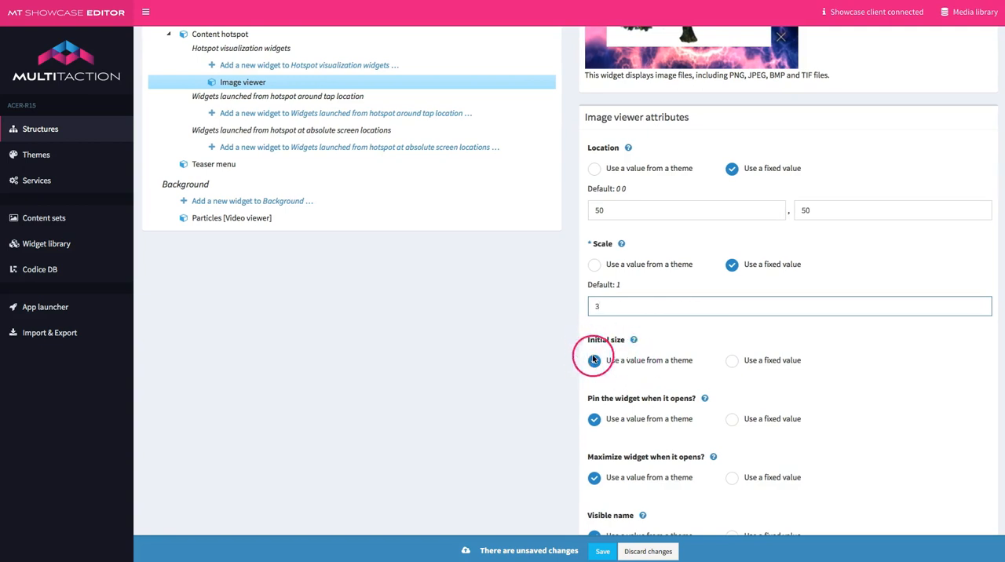
pyautogui.click(595, 360)
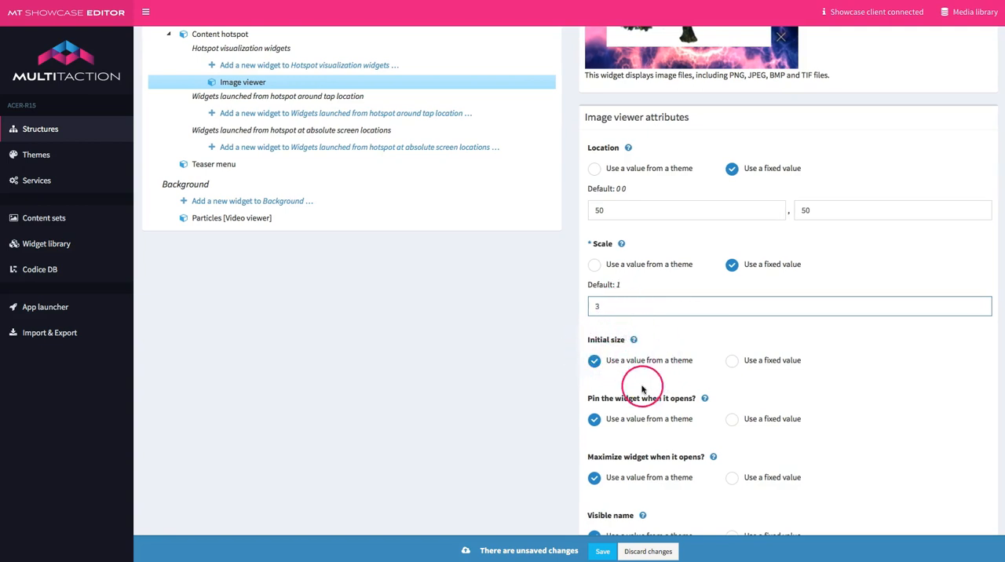
# - Set the Image viewer's fixed image file to MultiTaction_LogoRGB_BlackBG.png from the media library
pyautogui.scroll(-3)
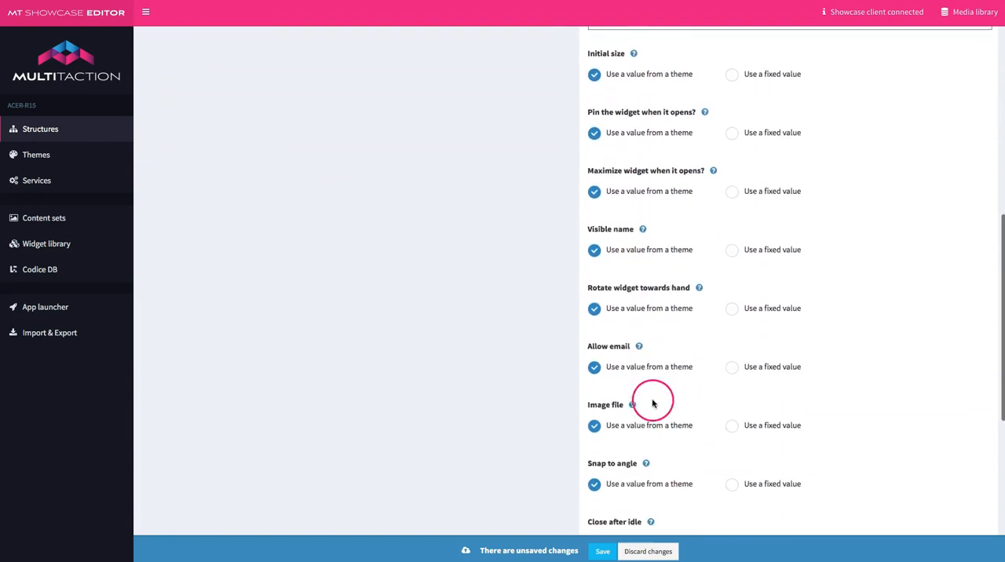
pyautogui.scroll(-3)
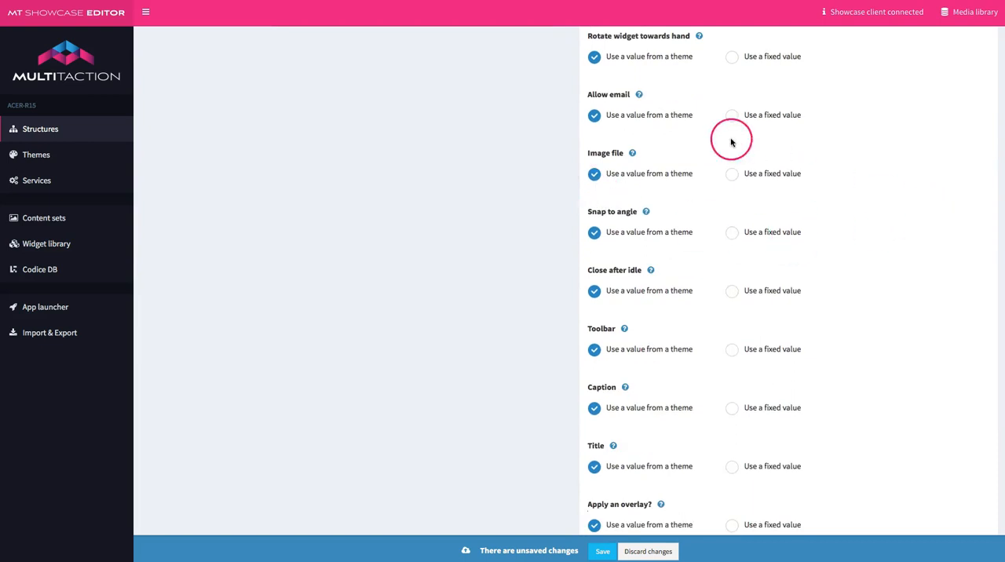
pyautogui.click(732, 174)
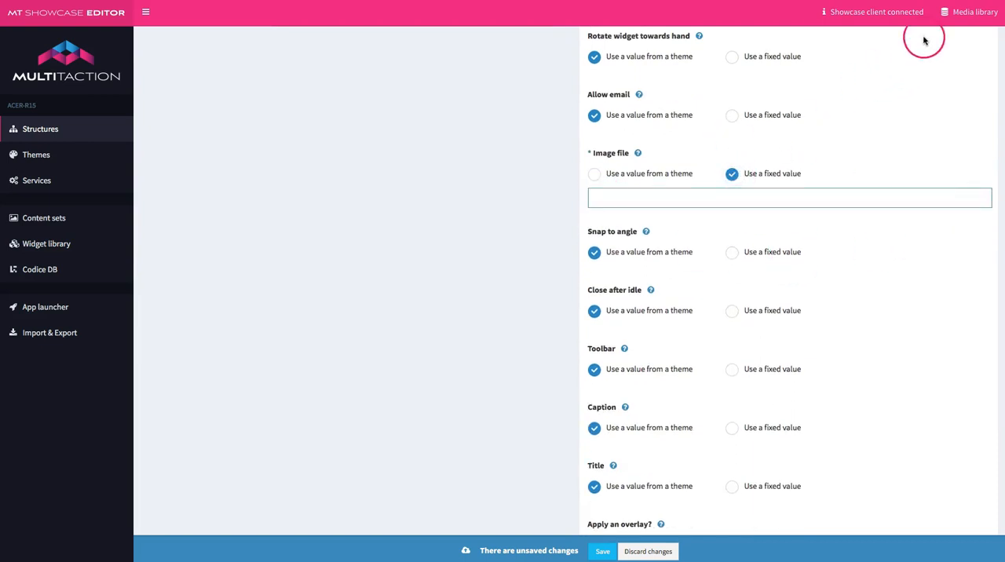
pyautogui.click(973, 12)
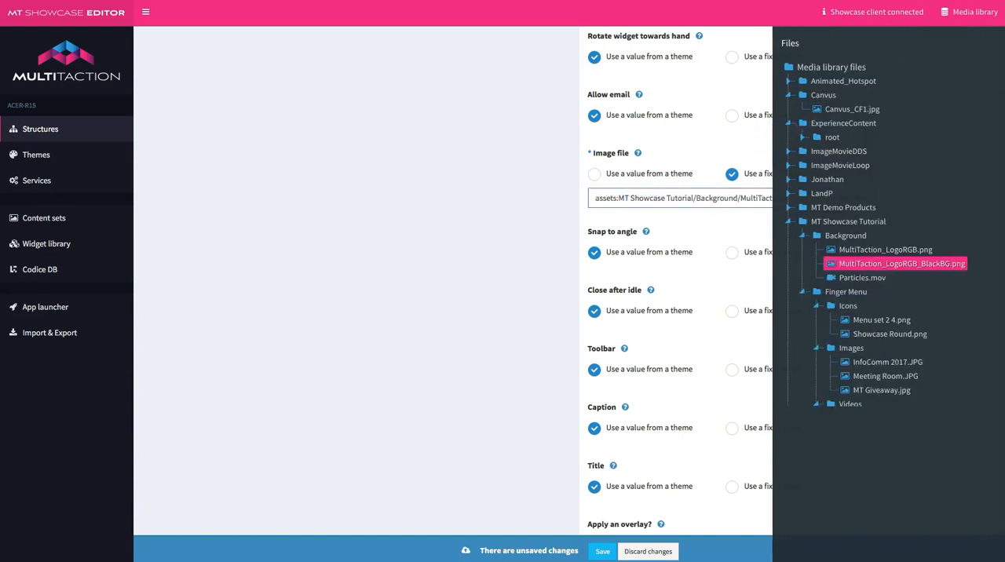
pyautogui.click(901, 263)
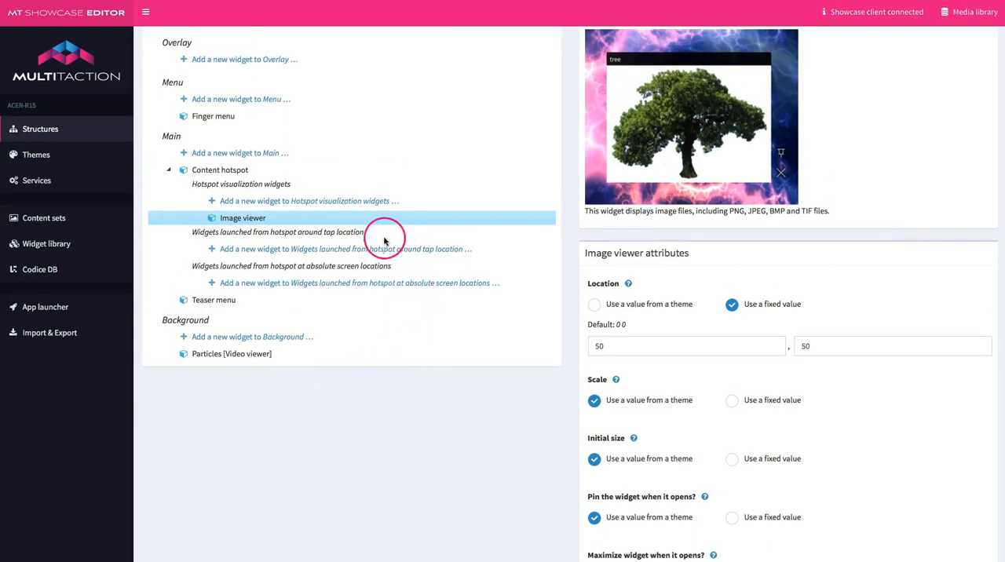
pyautogui.moveTo(341, 287)
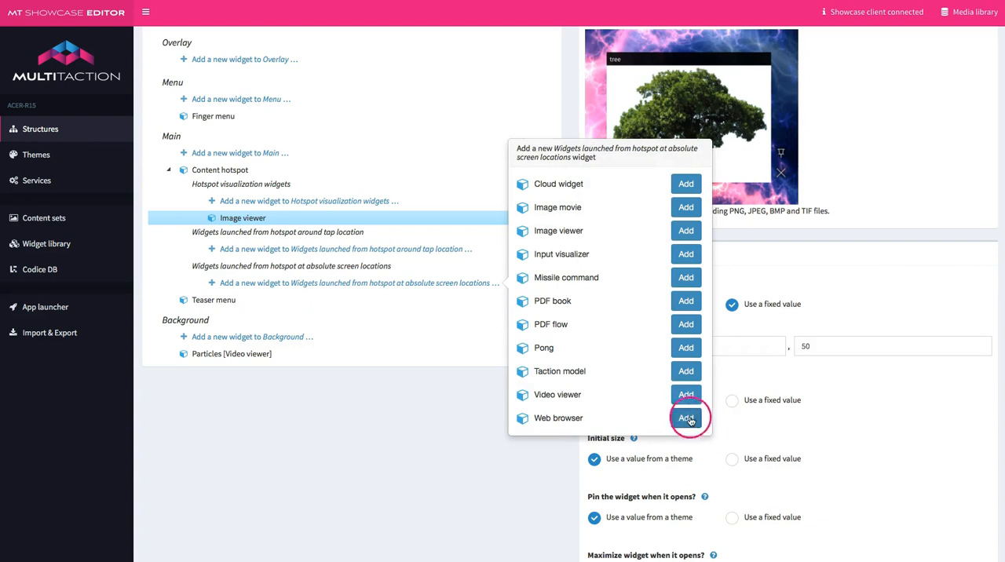
# - Add a Web browser launched from the hotspot at fixed location 1000, 50
pyautogui.click(685, 418)
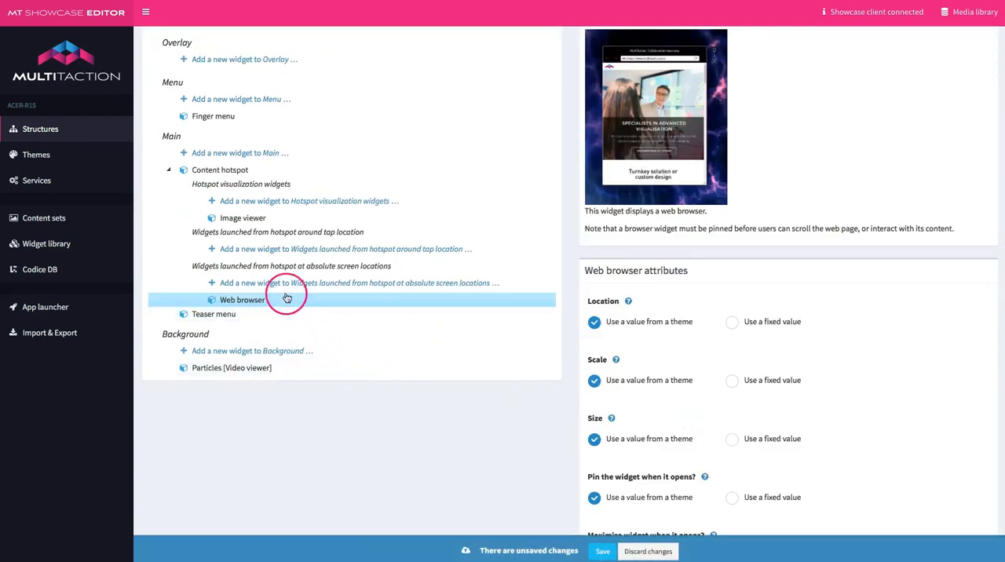
pyautogui.moveTo(281, 303)
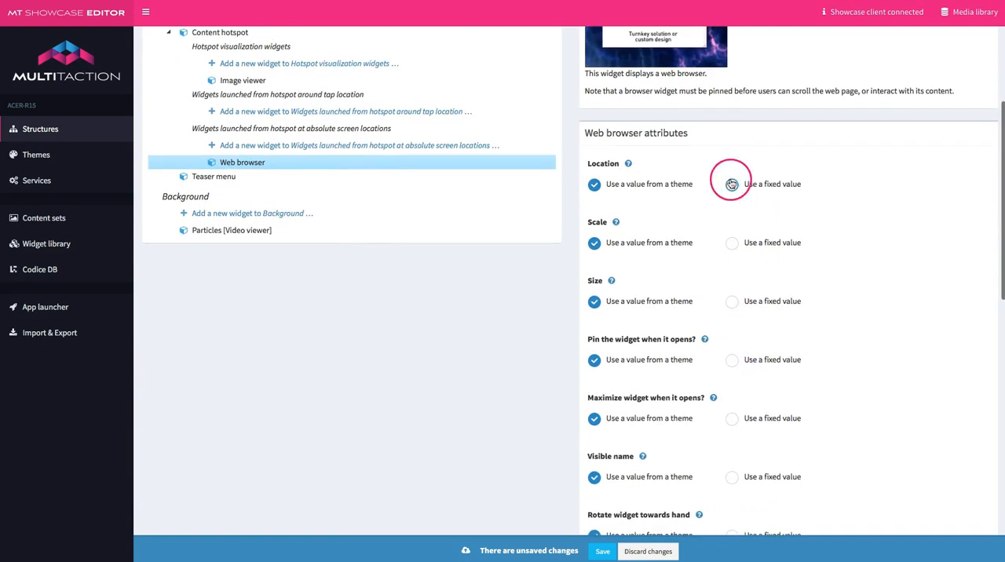
pyautogui.moveTo(732, 183)
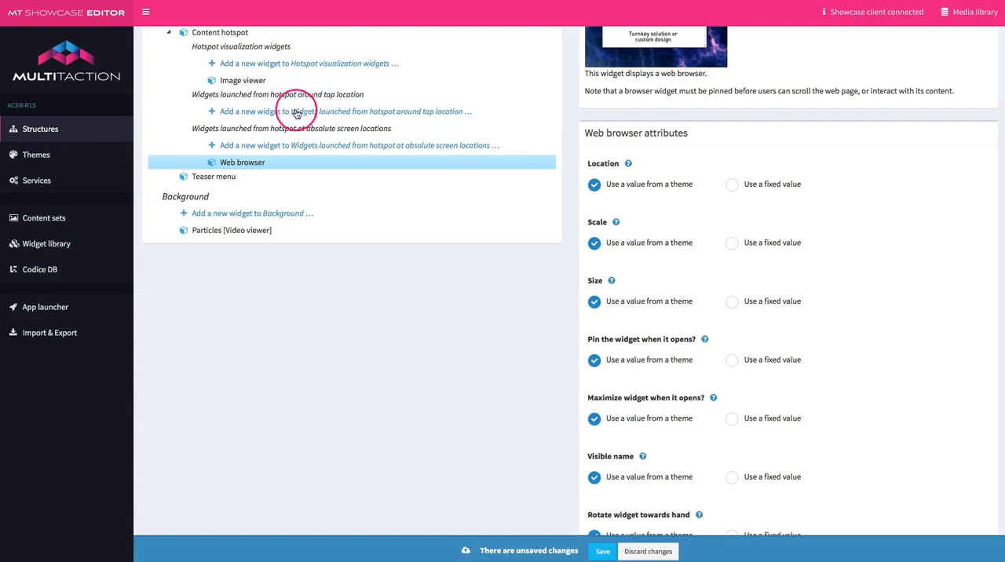
pyautogui.moveTo(301, 112)
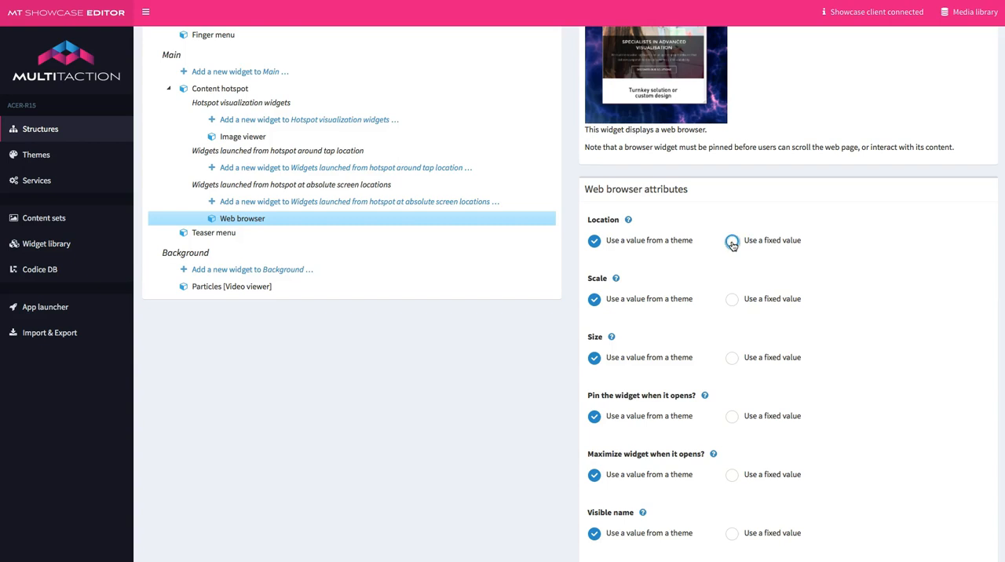
pyautogui.click(731, 240)
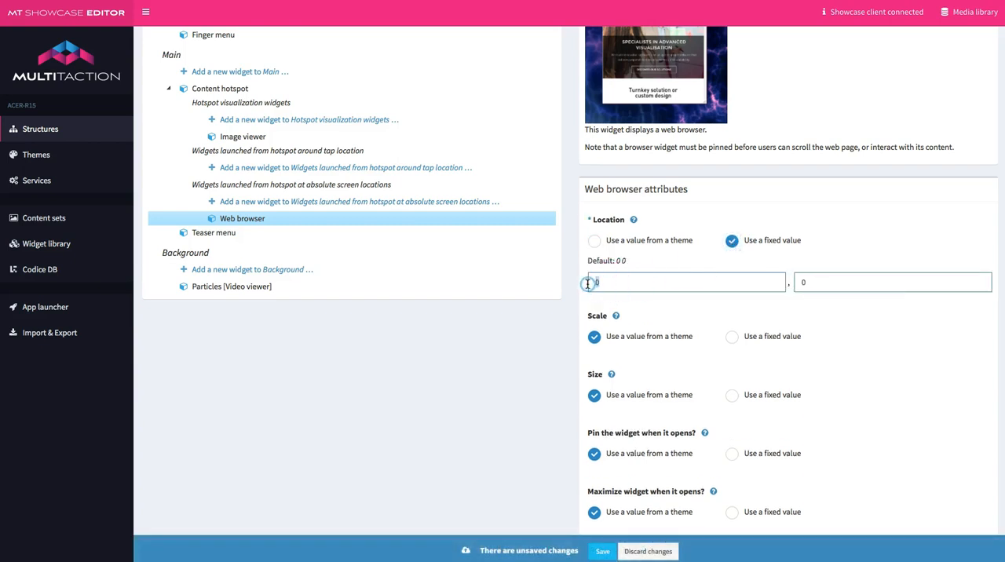
pyautogui.write('1000')
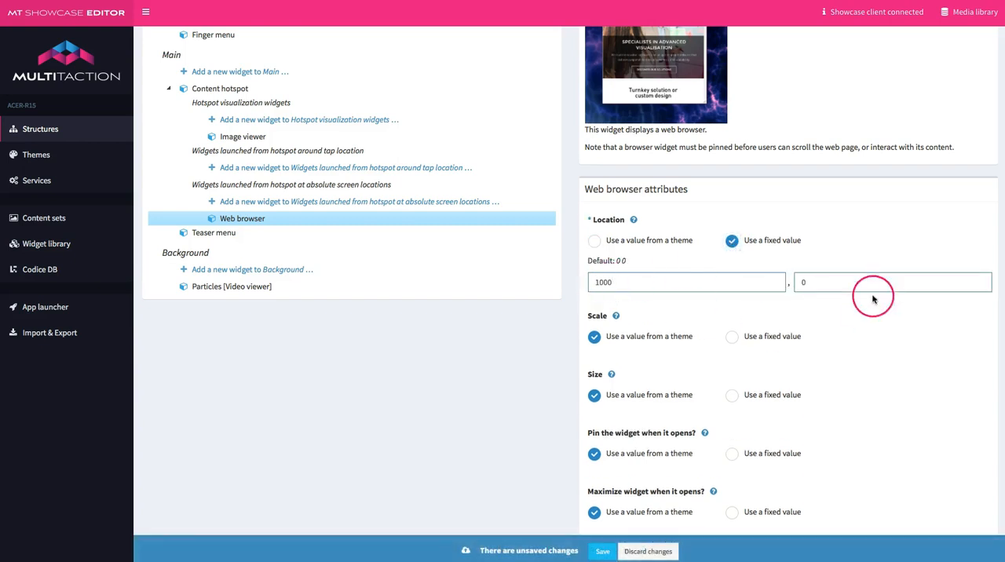
pyautogui.click(893, 282)
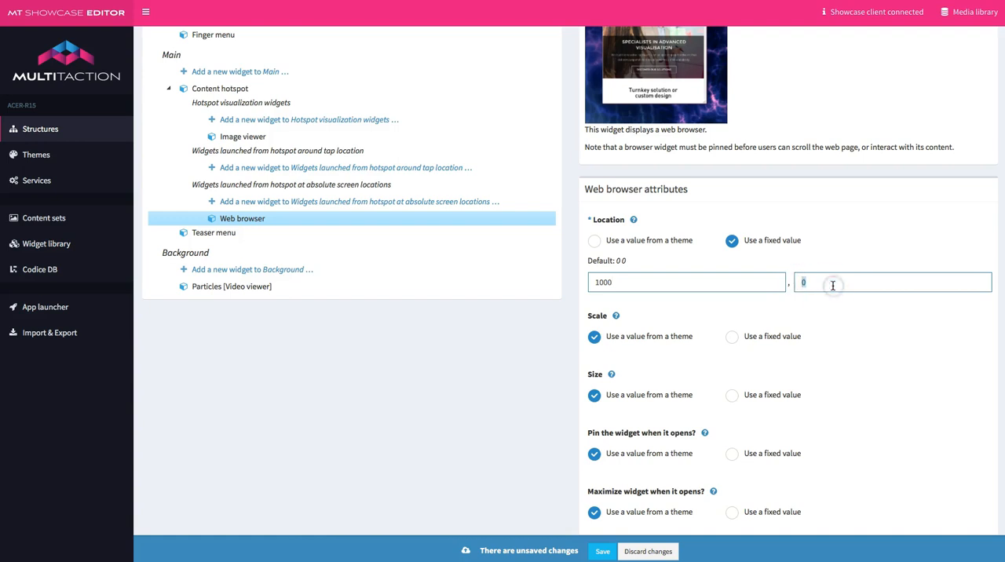
pyautogui.write('50')
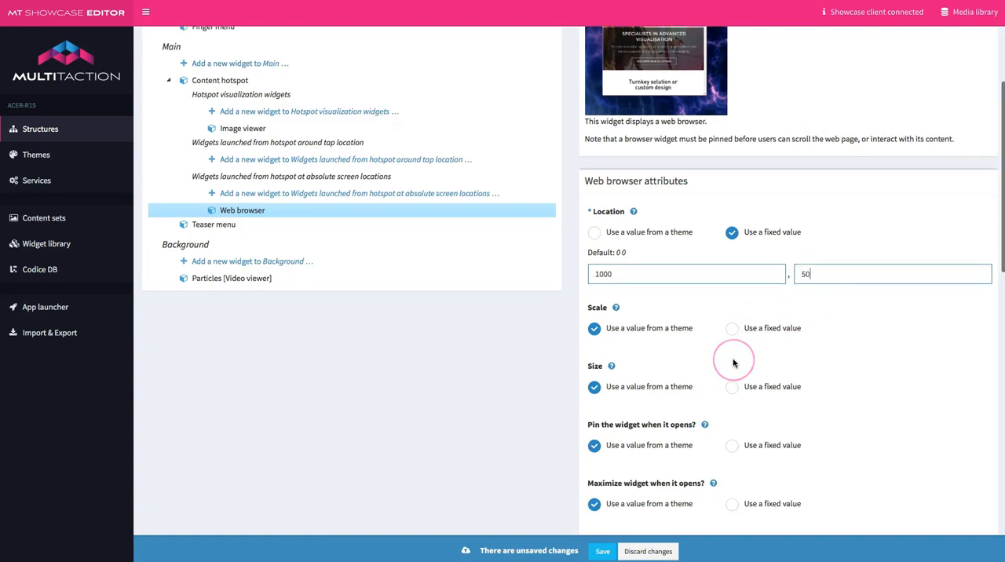
# - Give the browser a fixed 900px × 1000px size and pin it on open
pyautogui.click(731, 387)
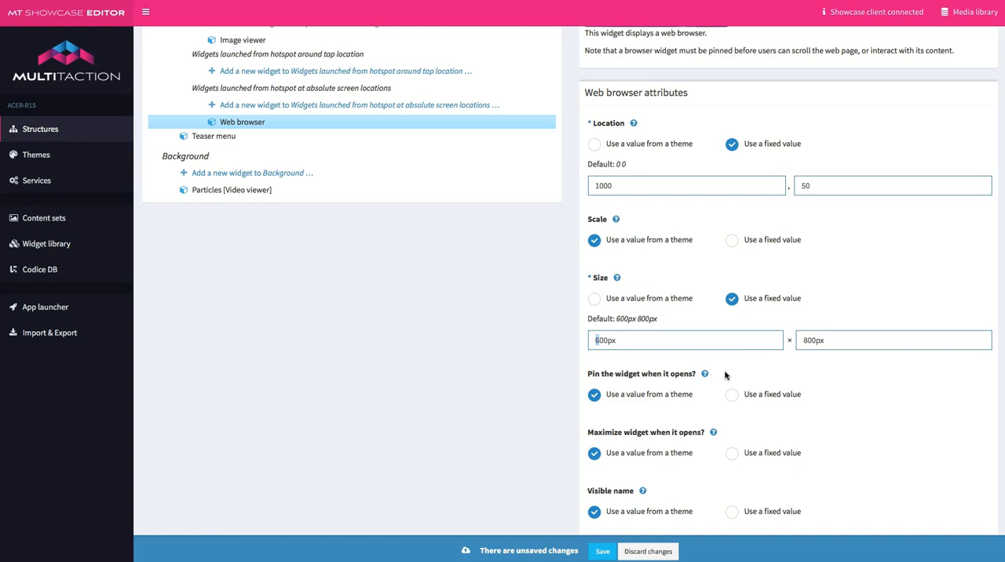
pyautogui.write('100px')
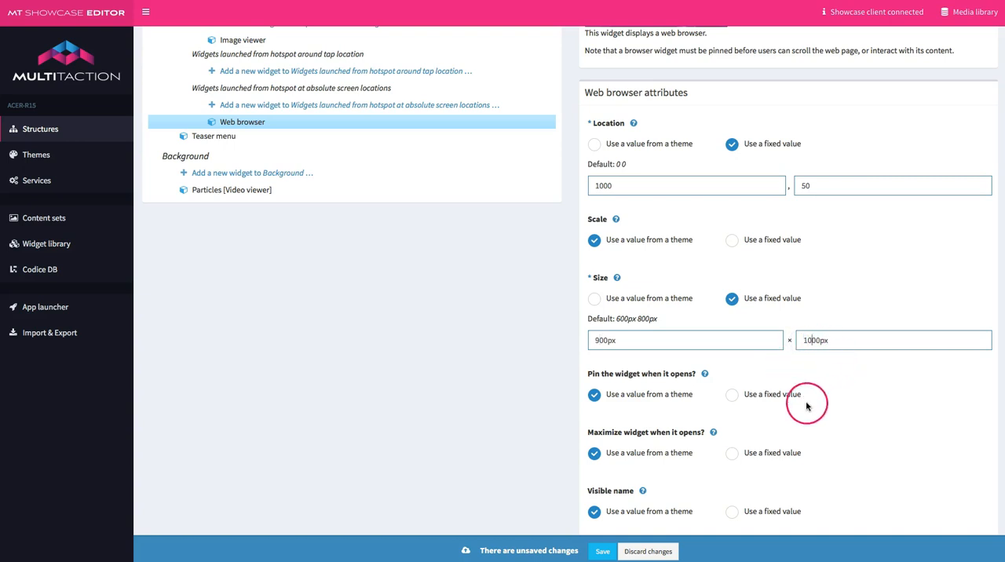
pyautogui.click(731, 395)
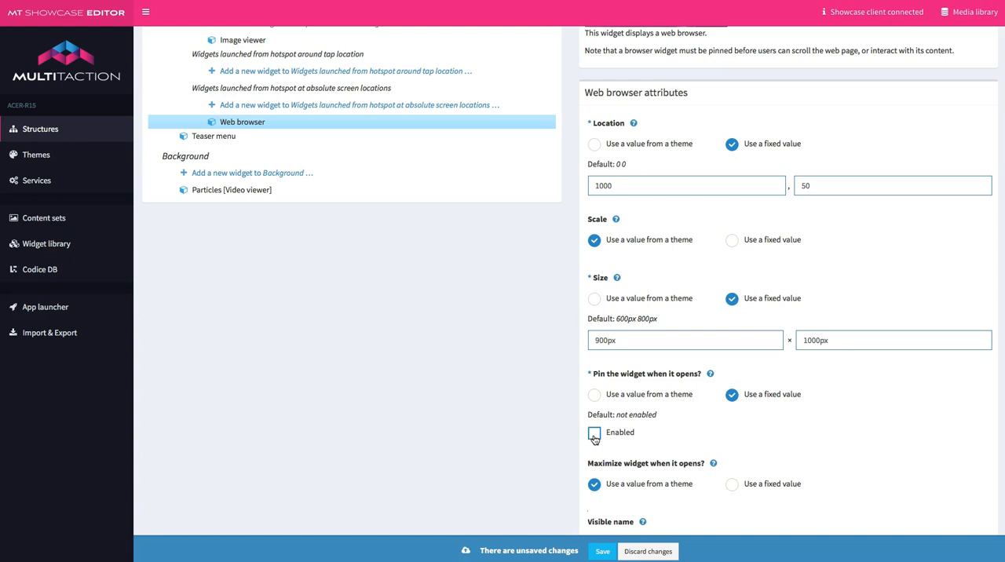
pyautogui.click(594, 433)
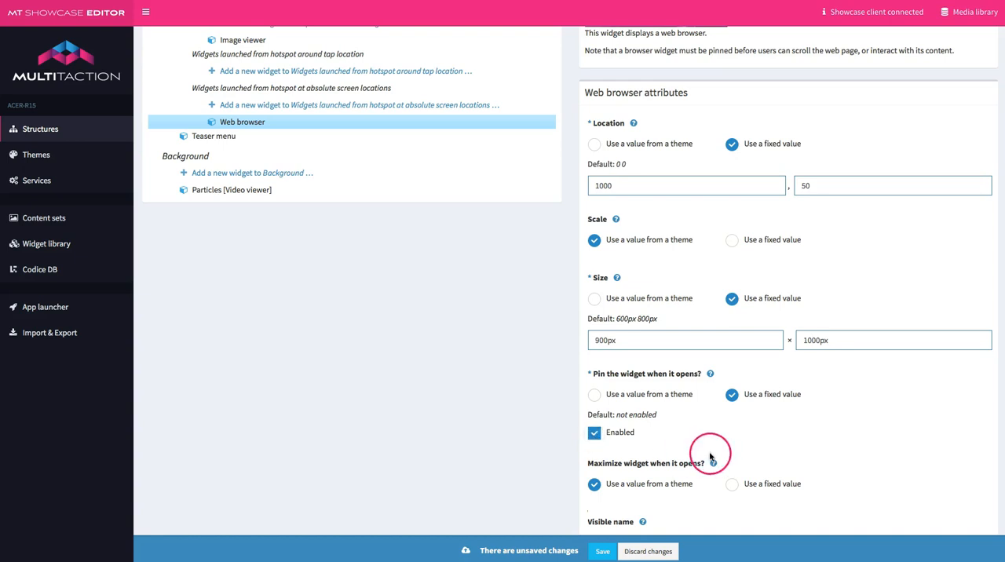
pyautogui.scroll(-3)
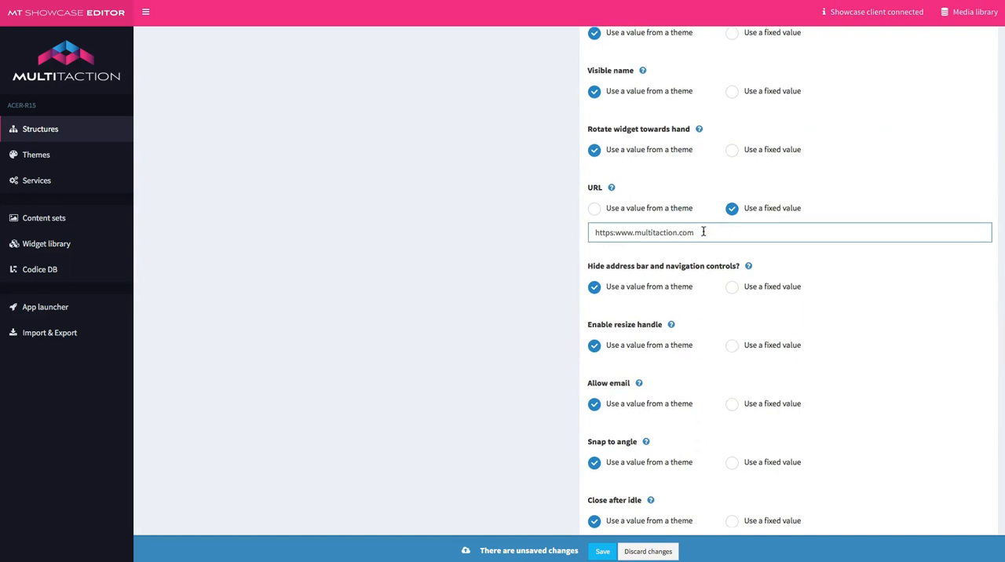
pyautogui.click(731, 287)
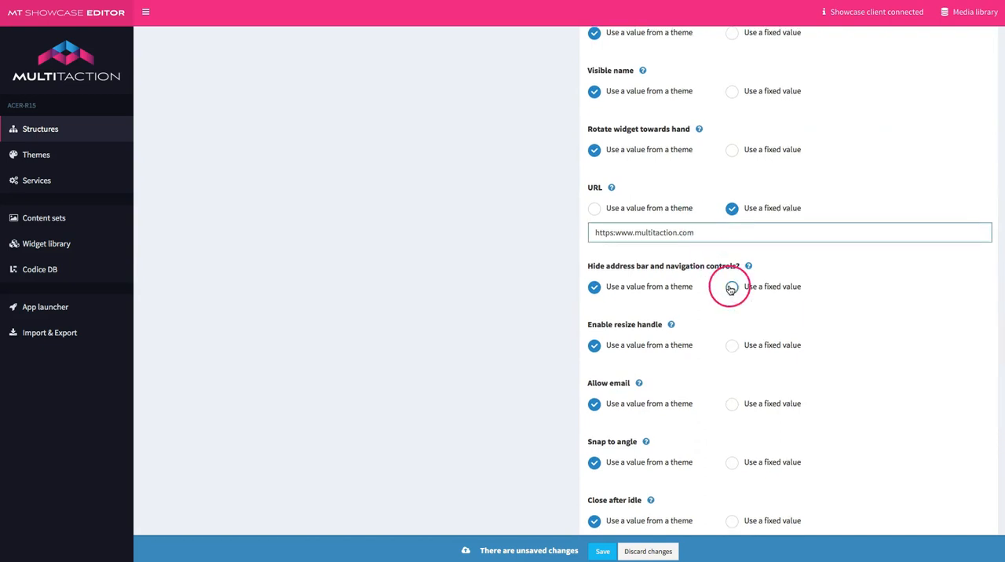
pyautogui.click(731, 287)
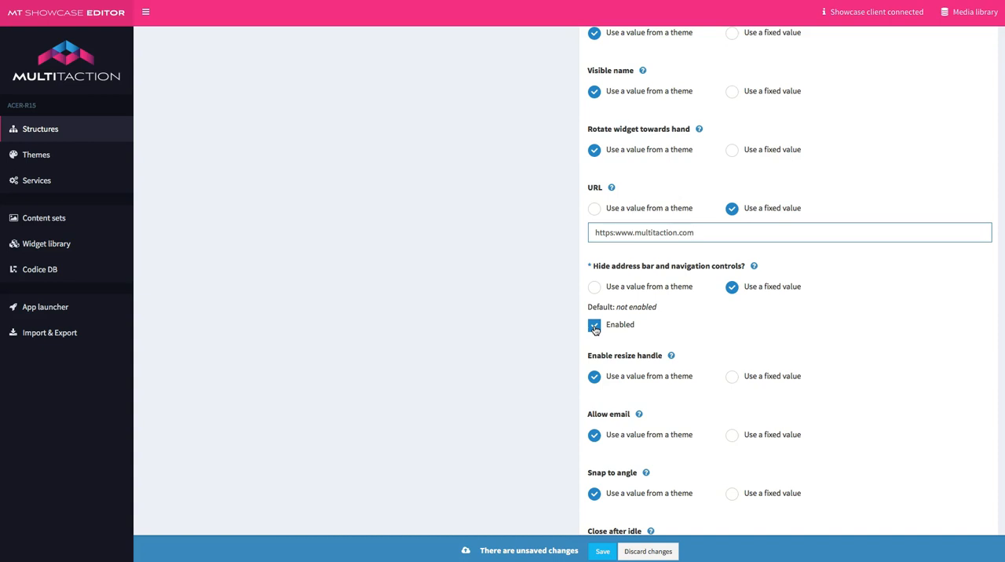
pyautogui.scroll(-3)
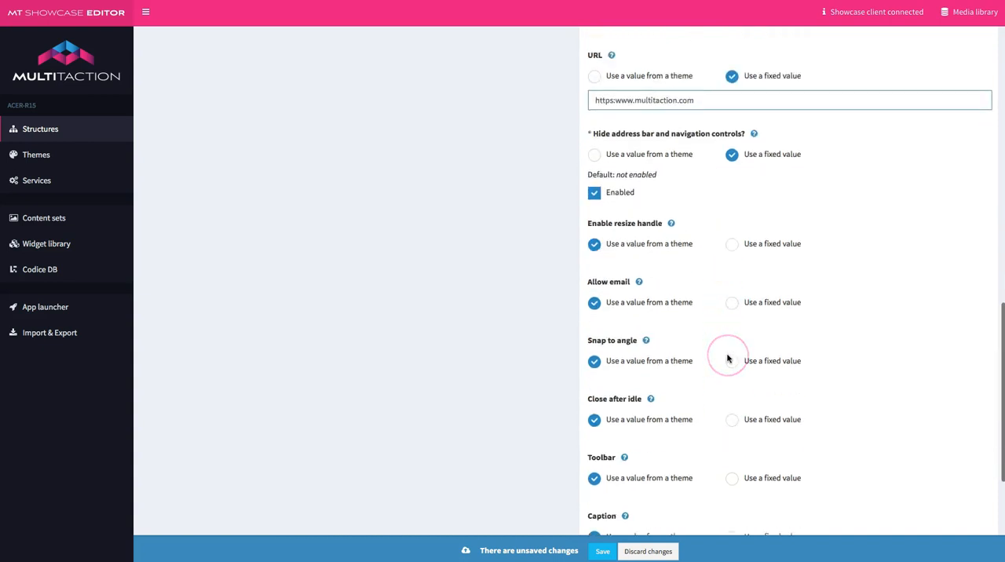
# - Set the browser's fixed toolbar to MultiTaction Tutorial Toolbar Close Only
pyautogui.scroll(-3)
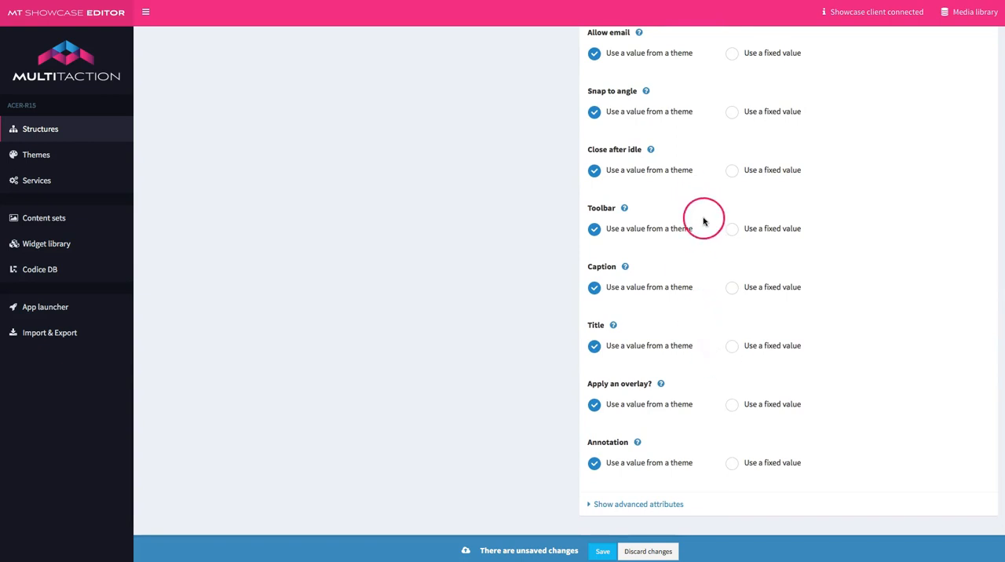
pyautogui.click(731, 229)
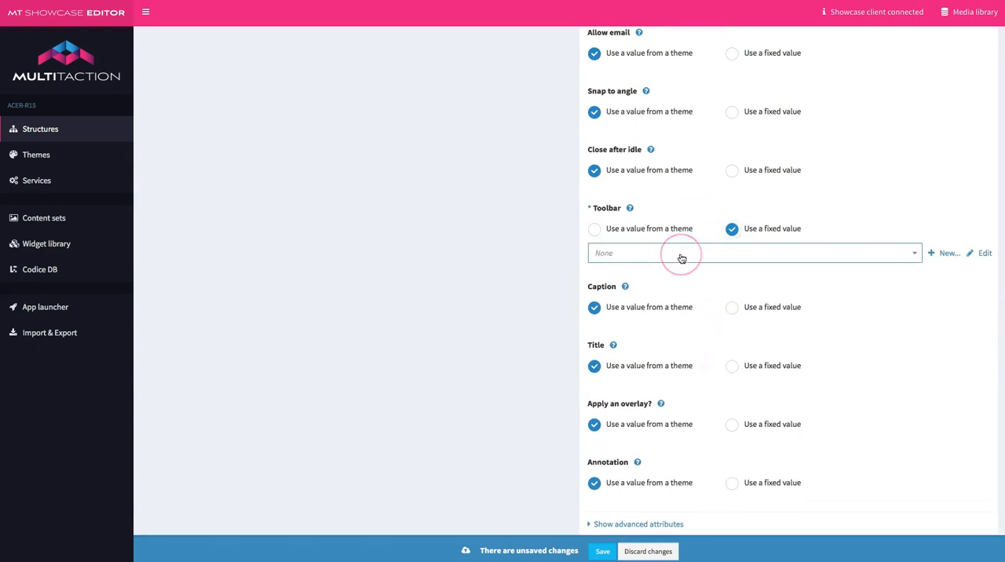
pyautogui.click(752, 253)
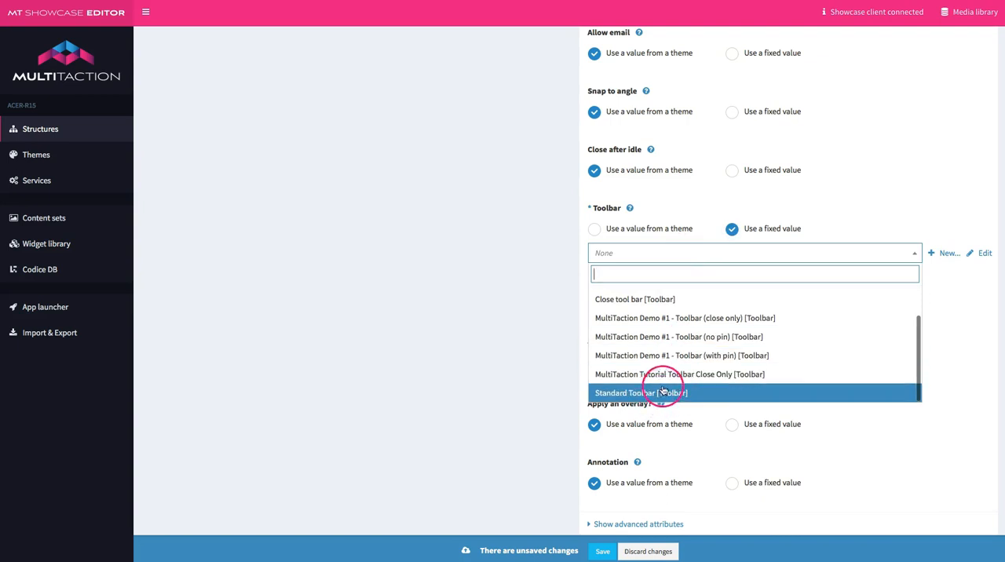
pyautogui.moveTo(705, 374)
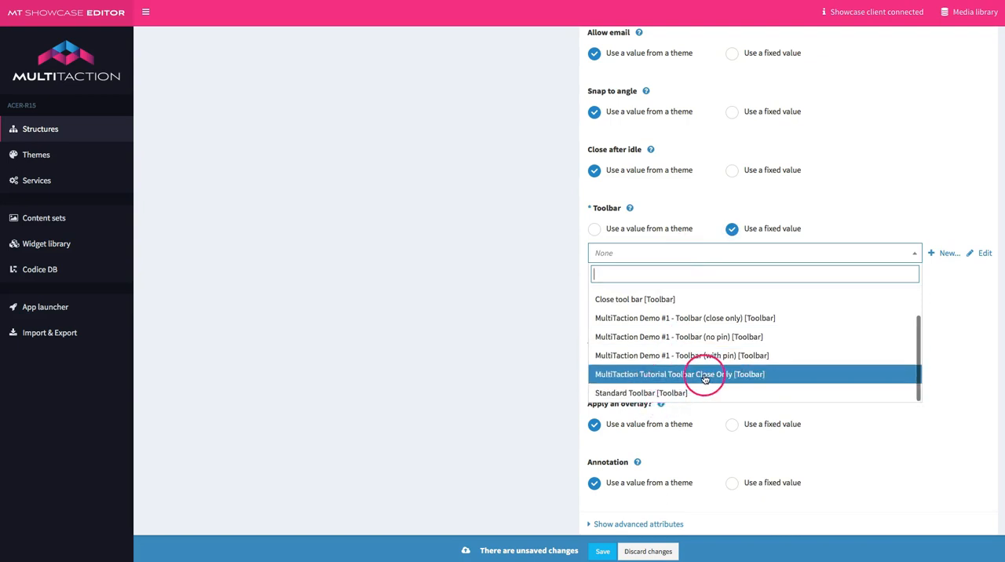
pyautogui.click(679, 374)
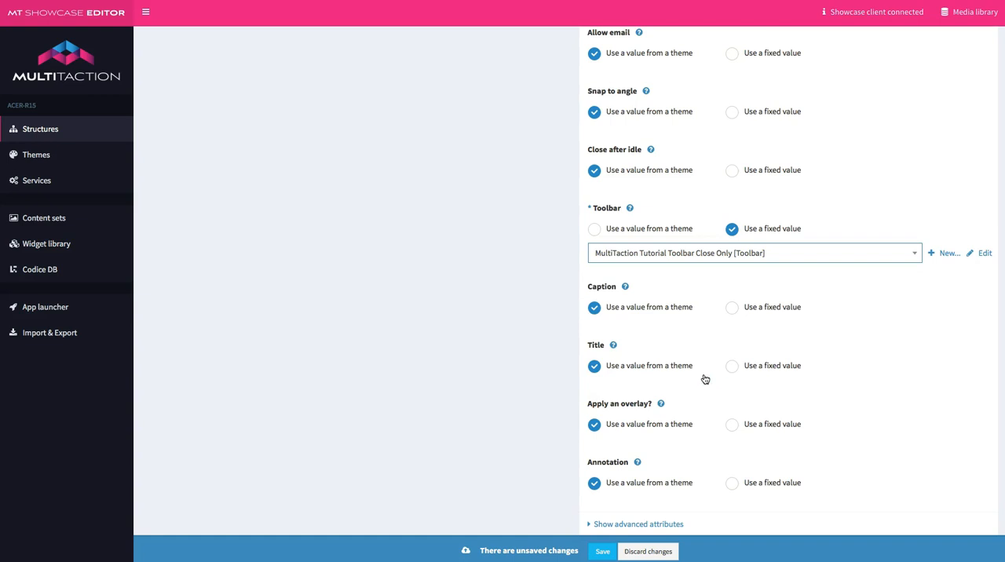
# - Set close after idle to MultiTaction Tutorial Fast Close and save the widget
pyautogui.scroll(3)
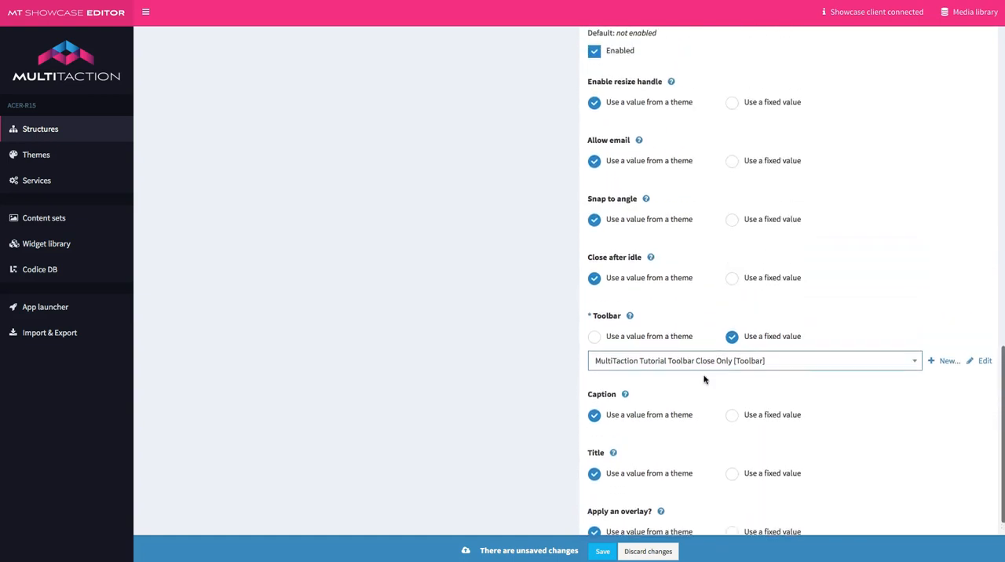
pyautogui.click(731, 277)
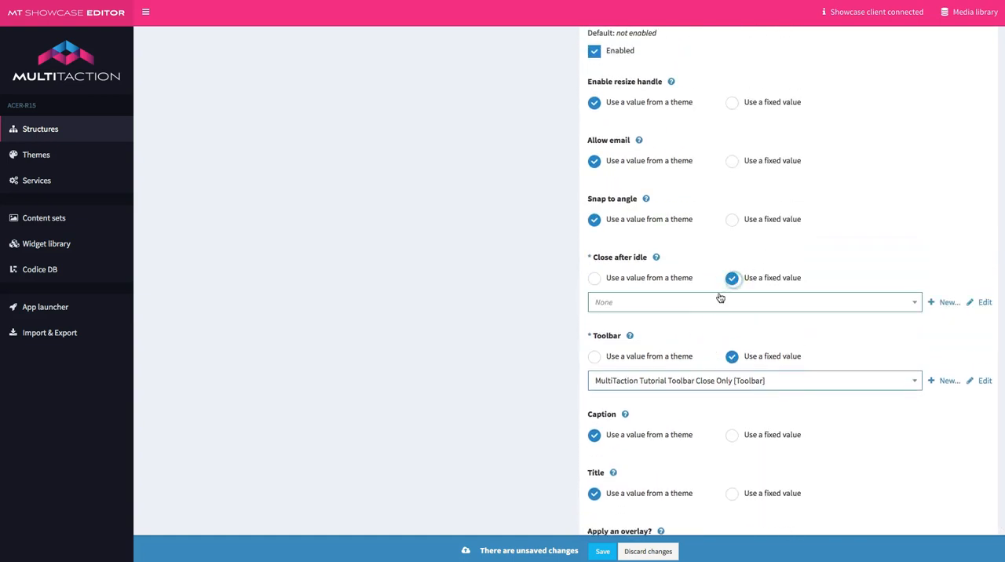
pyautogui.click(754, 302)
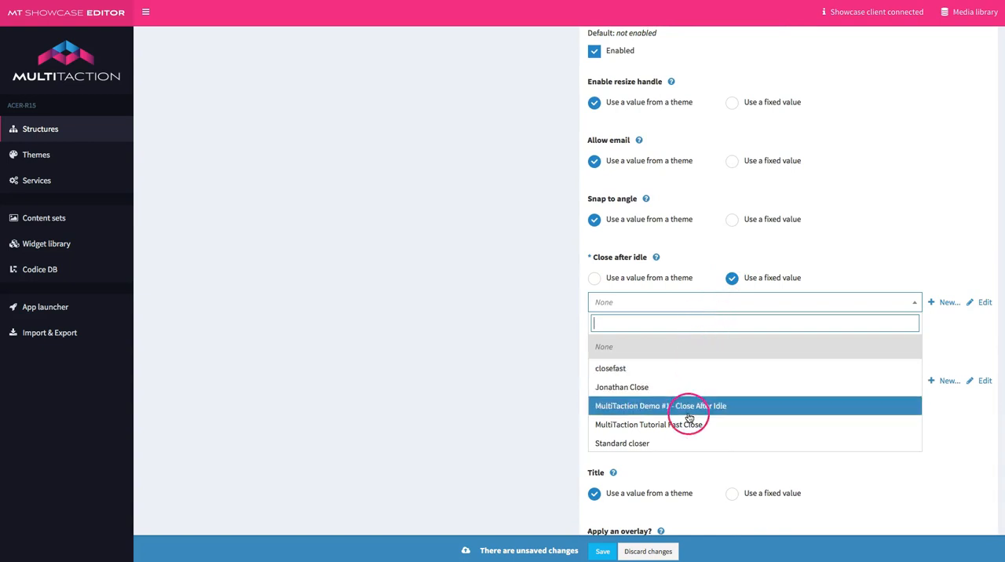
pyautogui.click(648, 424)
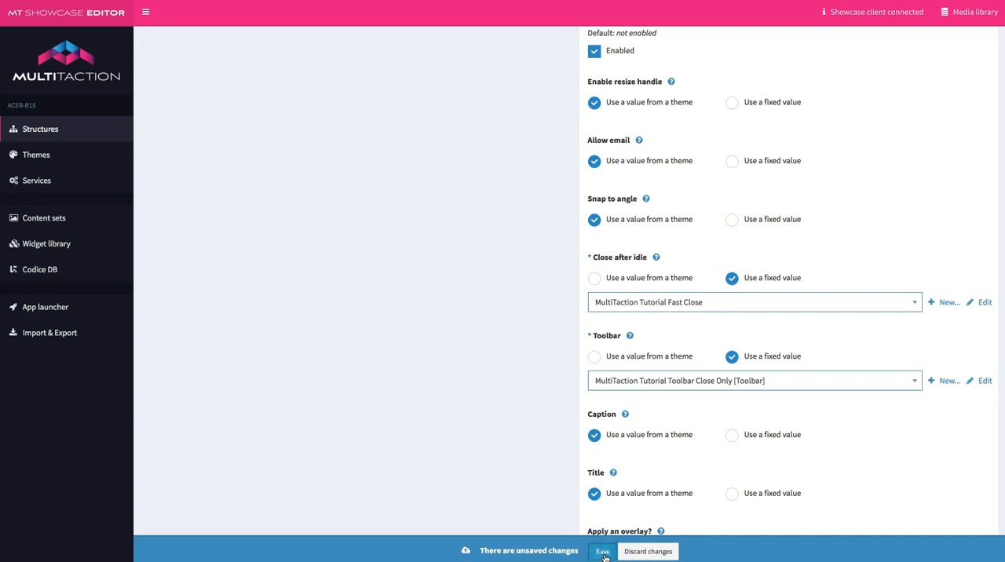
pyautogui.click(603, 551)
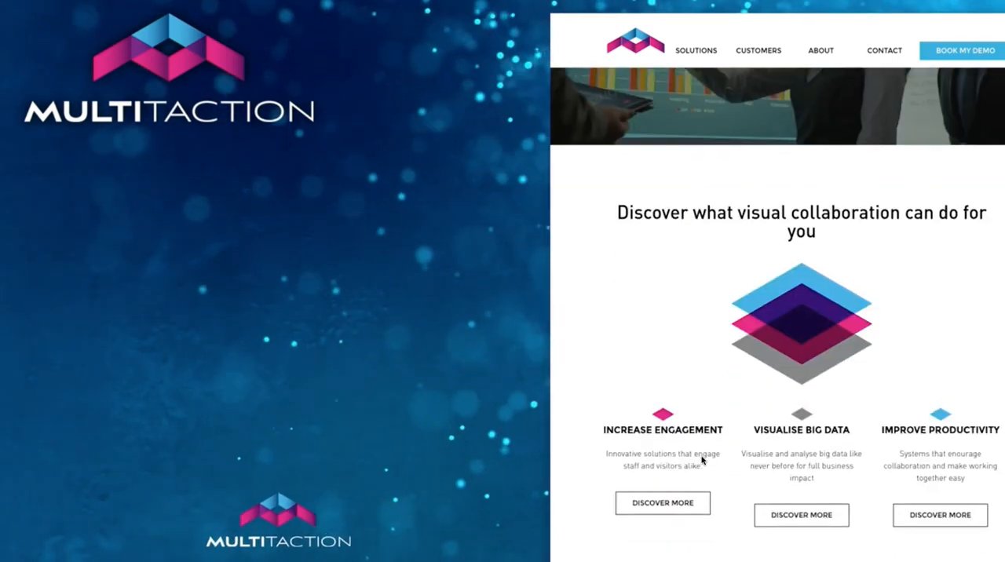
# - Scroll down through the Web browser widget's attributes in the editor
pyautogui.scroll(-3)
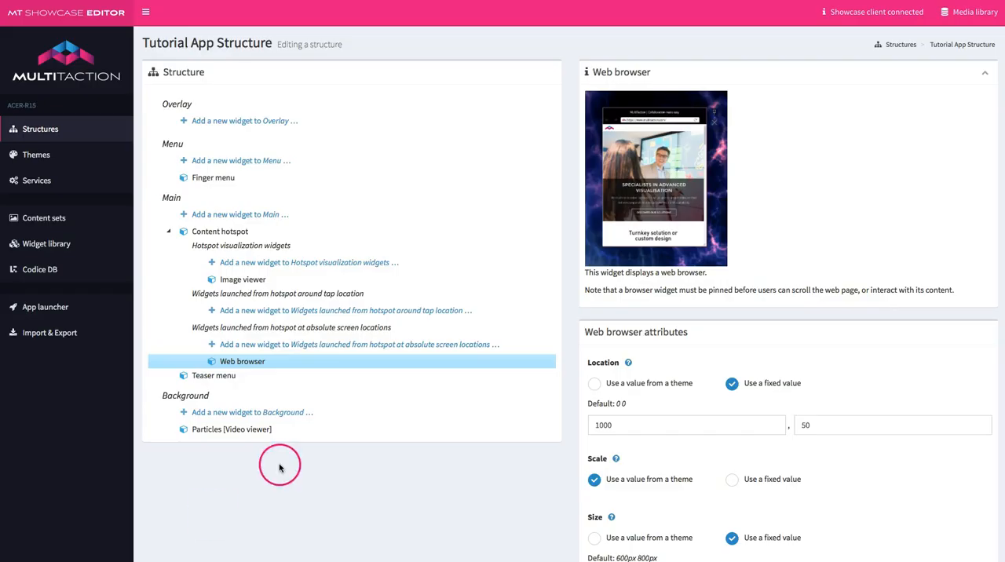
pyautogui.moveTo(236, 231)
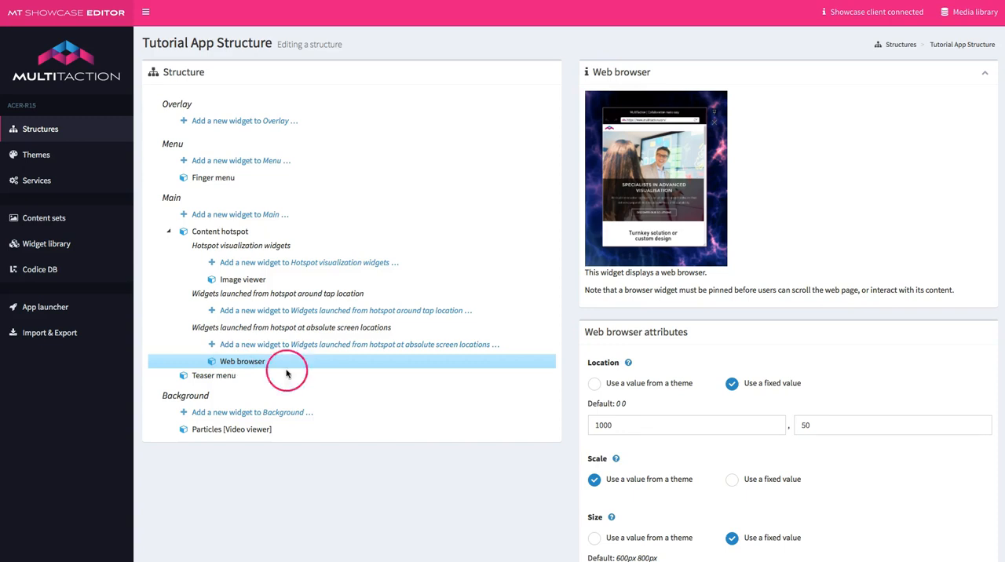
pyautogui.scroll(-3)
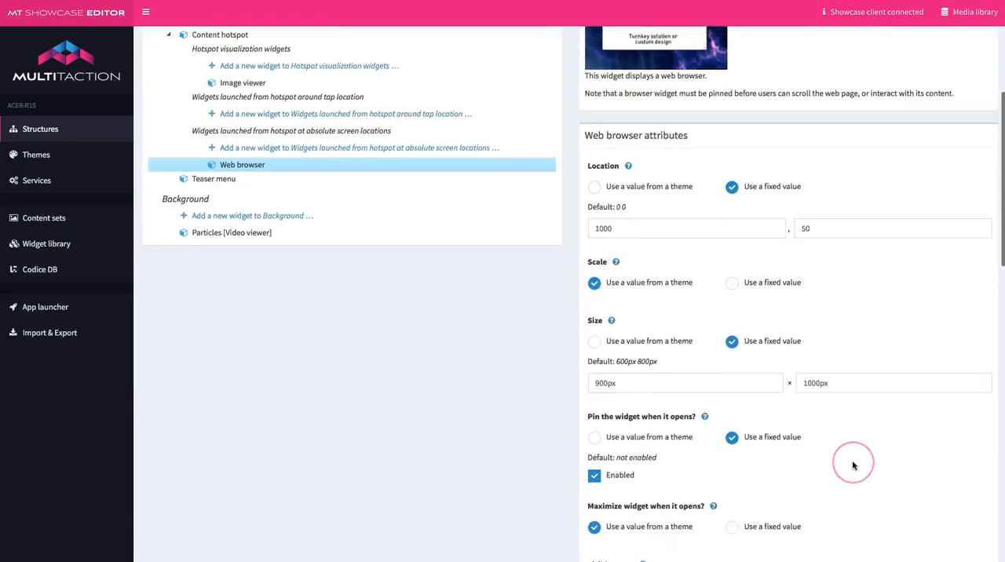
pyautogui.scroll(-3)
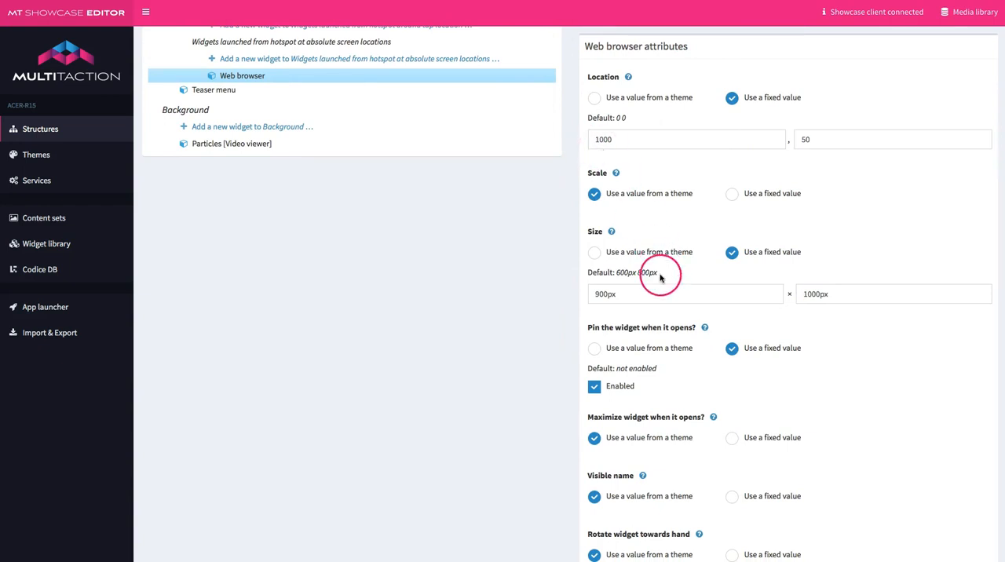
pyautogui.moveTo(660, 378)
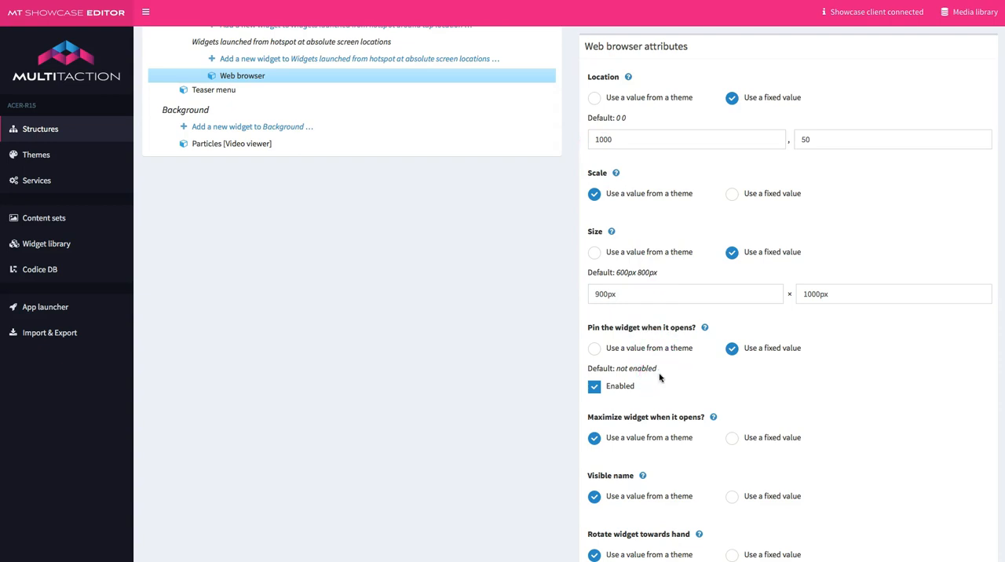
pyautogui.scroll(3)
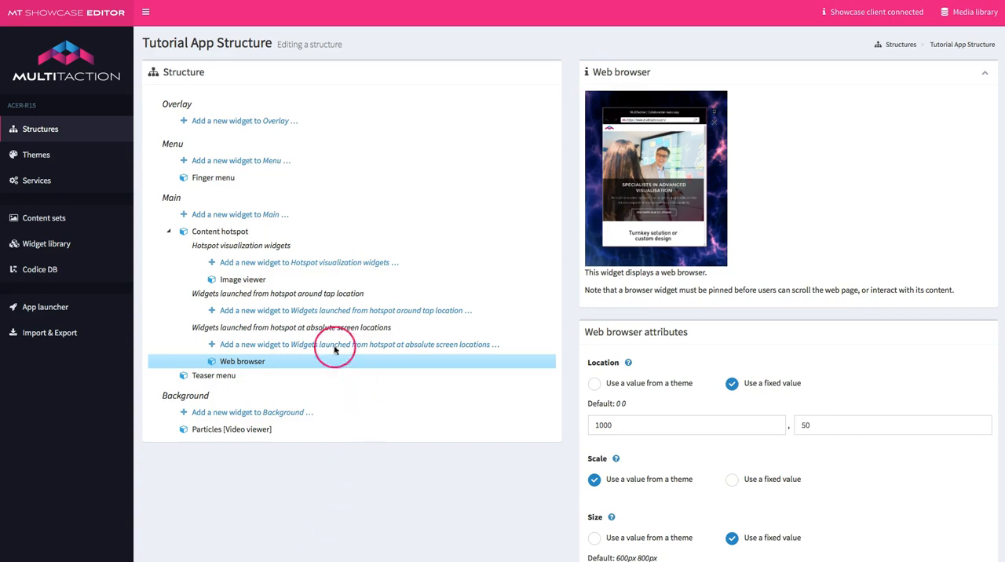
pyautogui.moveTo(259, 263)
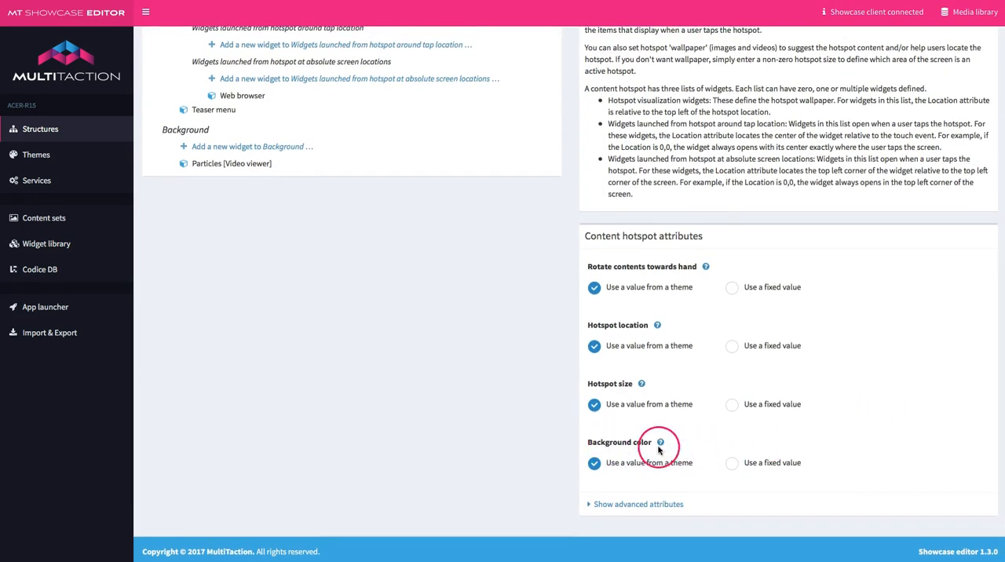
# - Give the hotspot a fixed black background with alpha 1 and a fixed 100px × 100px size
pyautogui.click(731, 463)
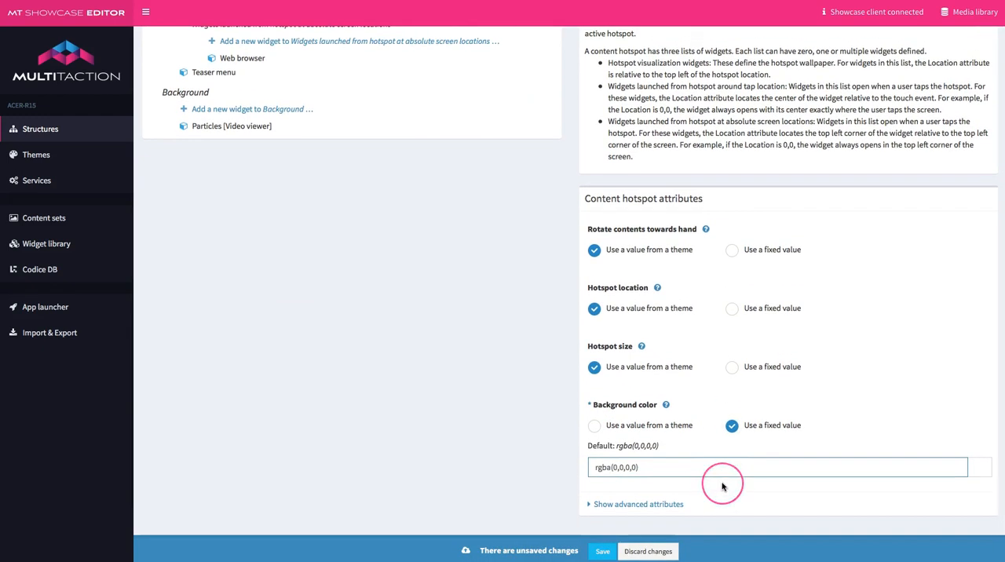
pyautogui.click(632, 467)
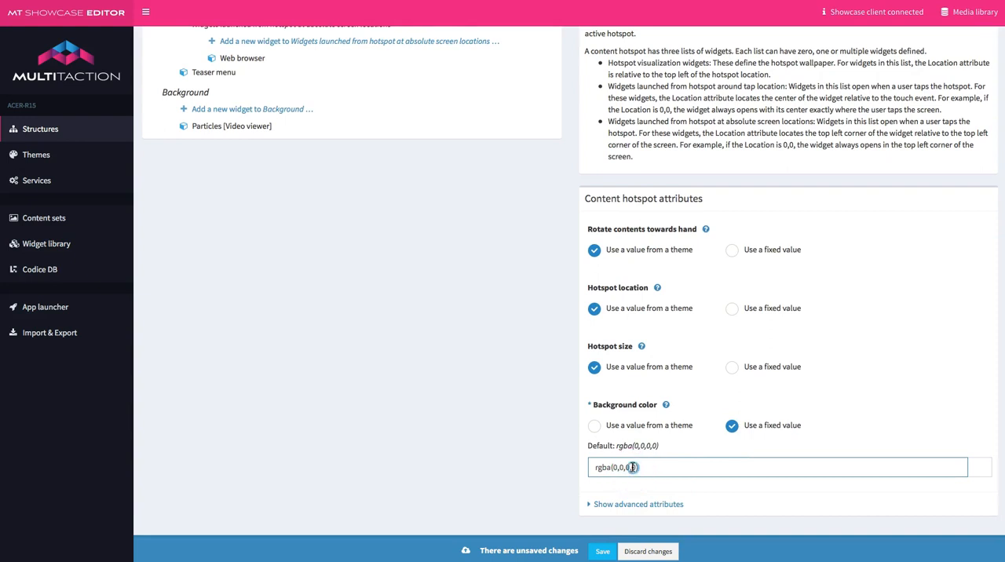
pyautogui.write('1')
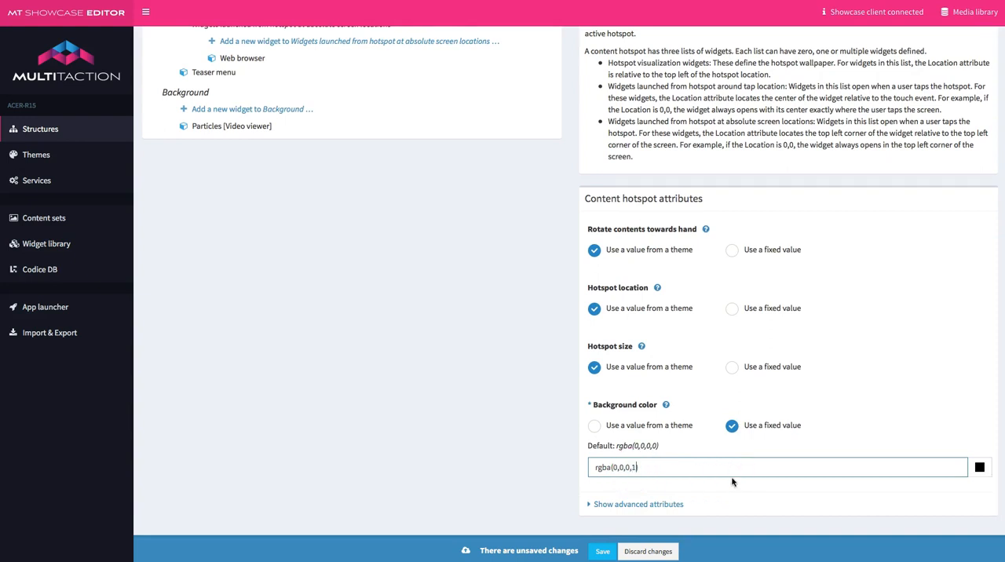
pyautogui.moveTo(779, 467)
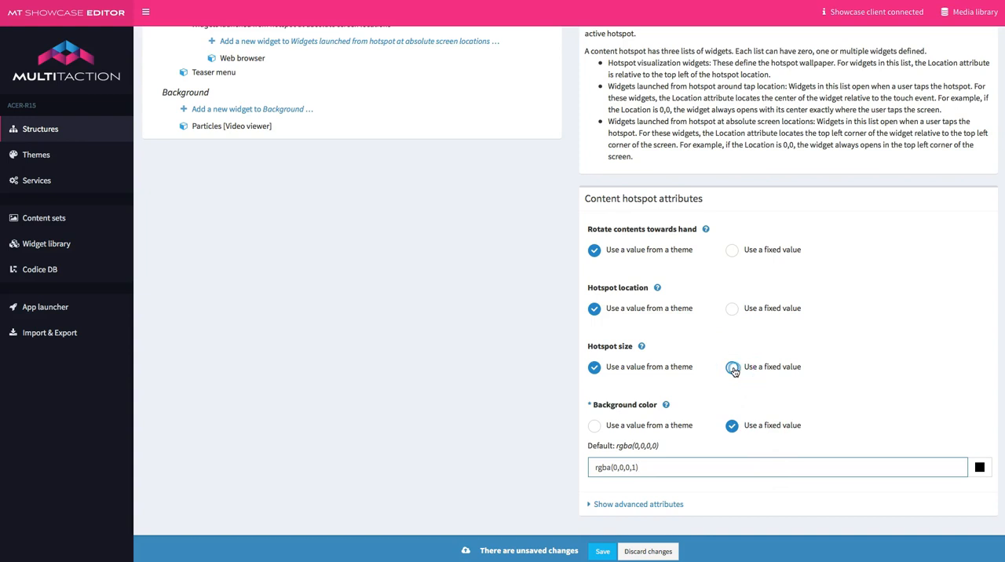
pyautogui.click(732, 367)
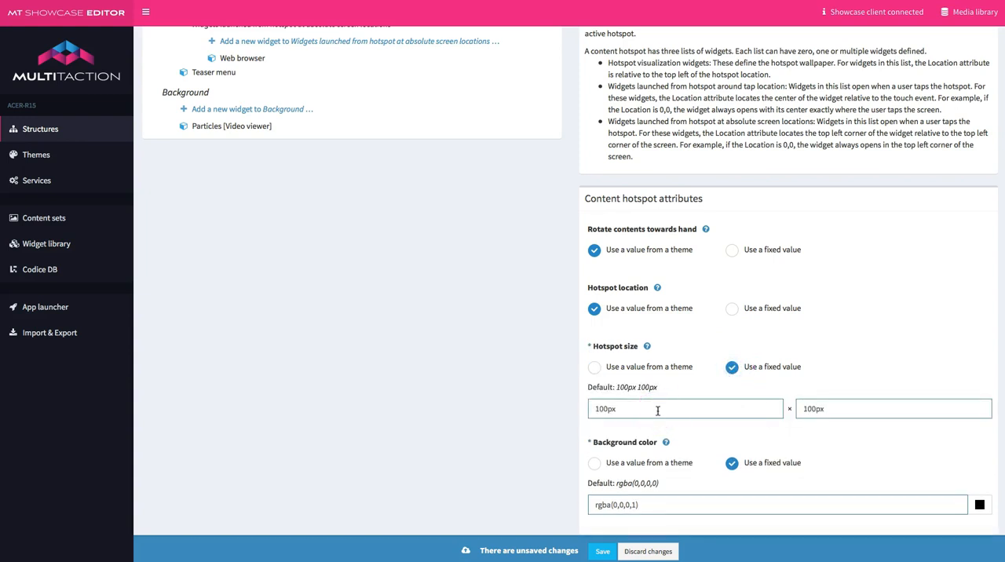